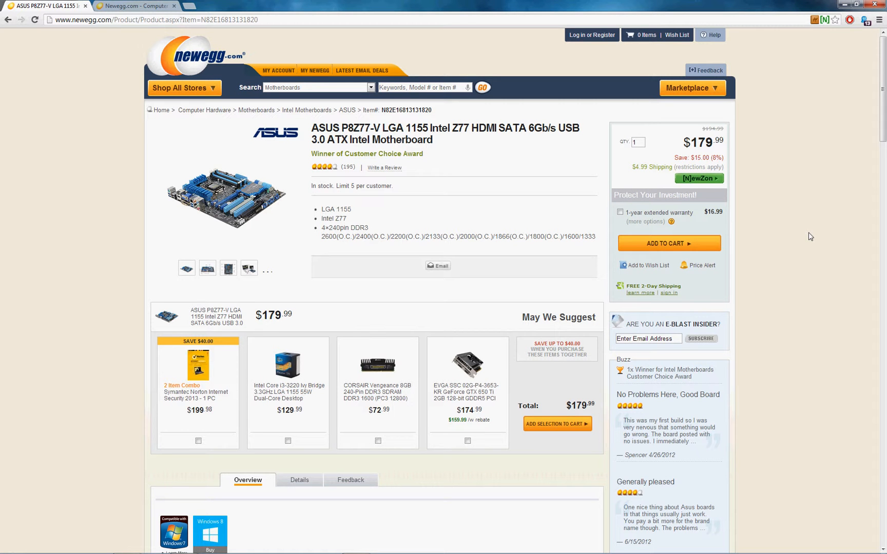
pyautogui.moveTo(634, 204)
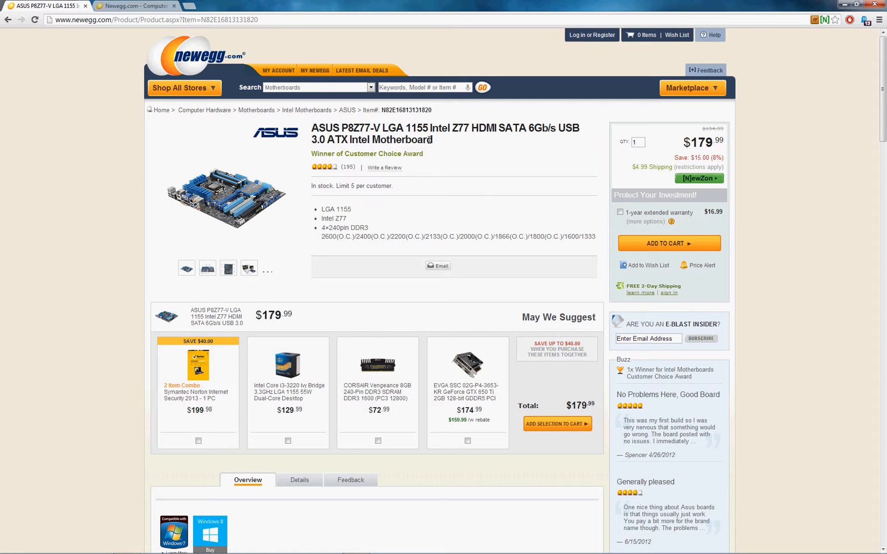
pyautogui.moveTo(125, 156)
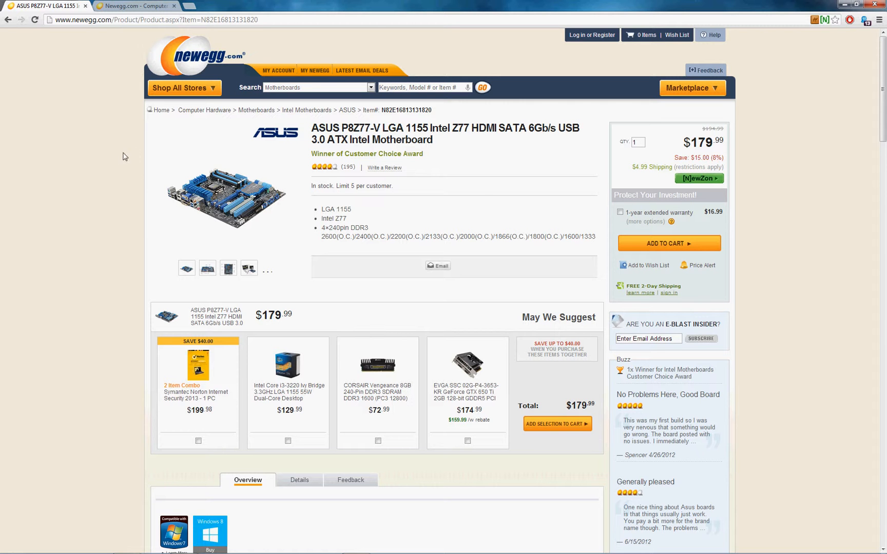
pyautogui.moveTo(91, 164)
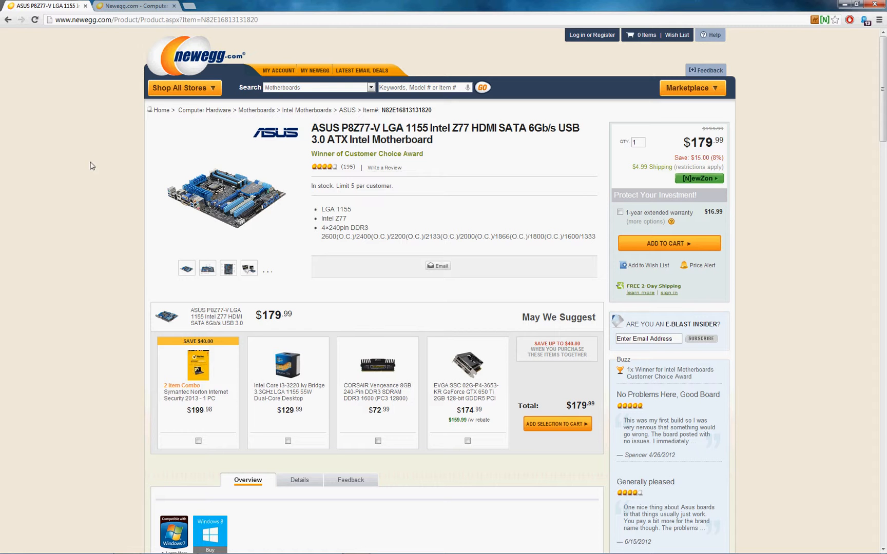
pyautogui.moveTo(139, 267)
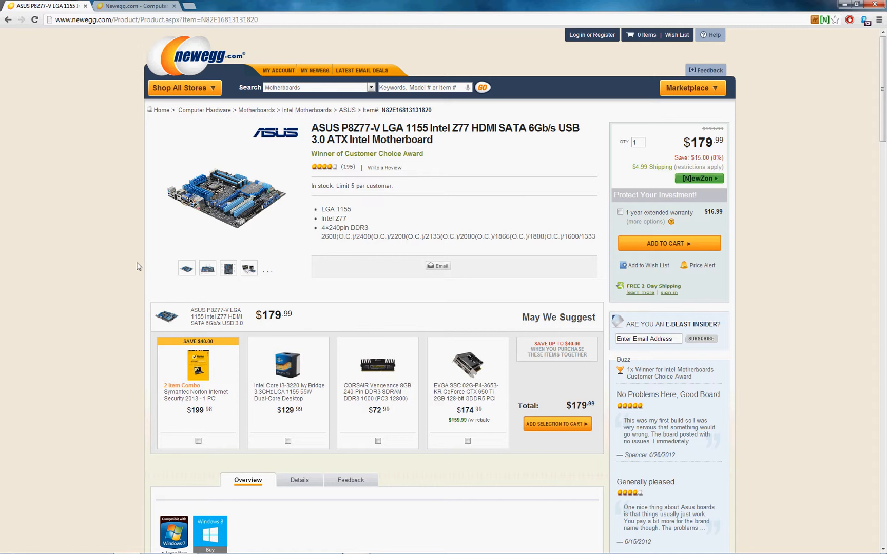
pyautogui.moveTo(184, 183)
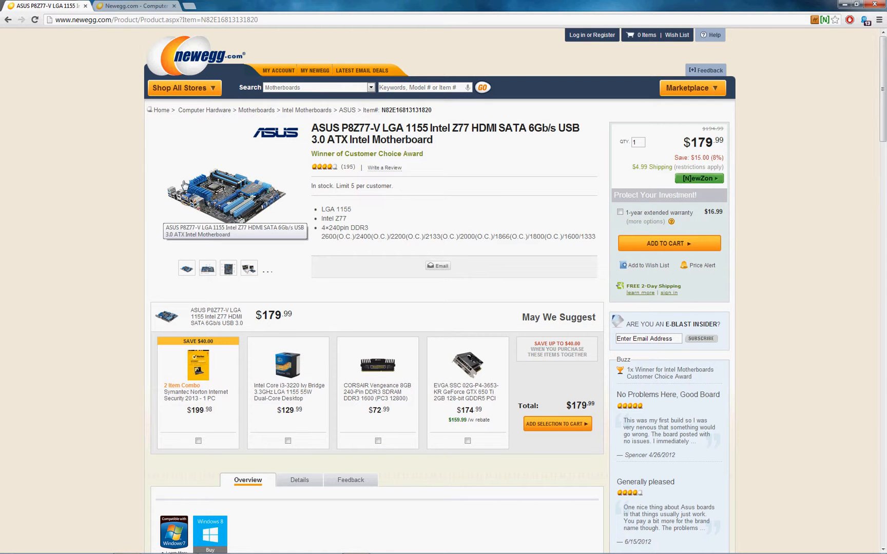
pyautogui.moveTo(306, 195)
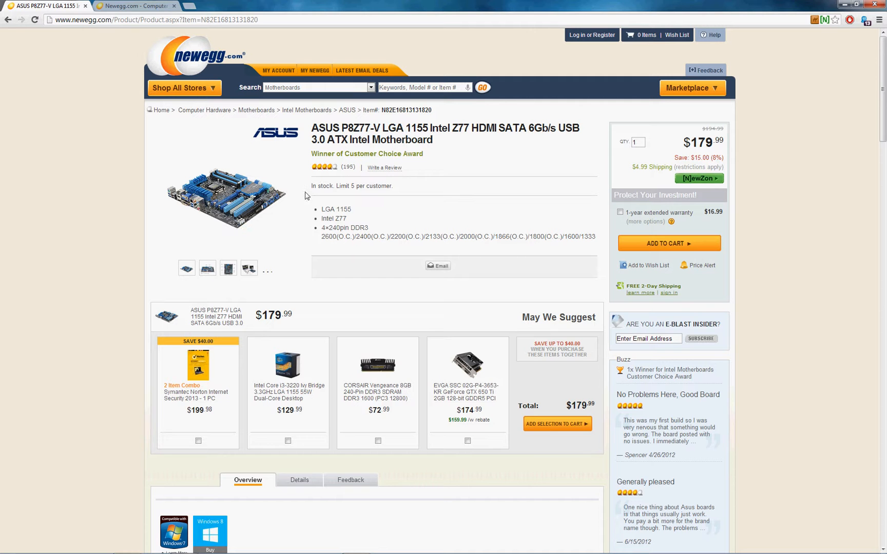
pyautogui.moveTo(314, 231)
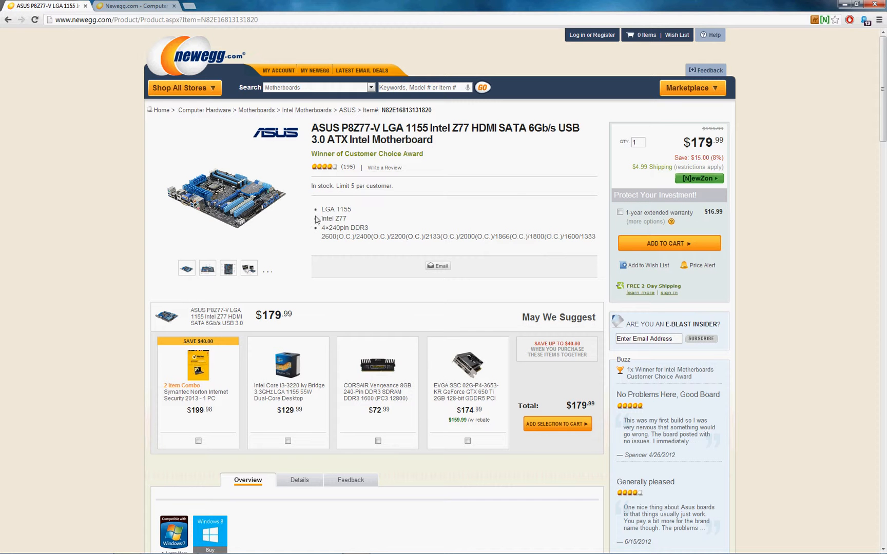
# - Browse into the computer memory category and open the desktop memory listings
pyautogui.click(324, 228)
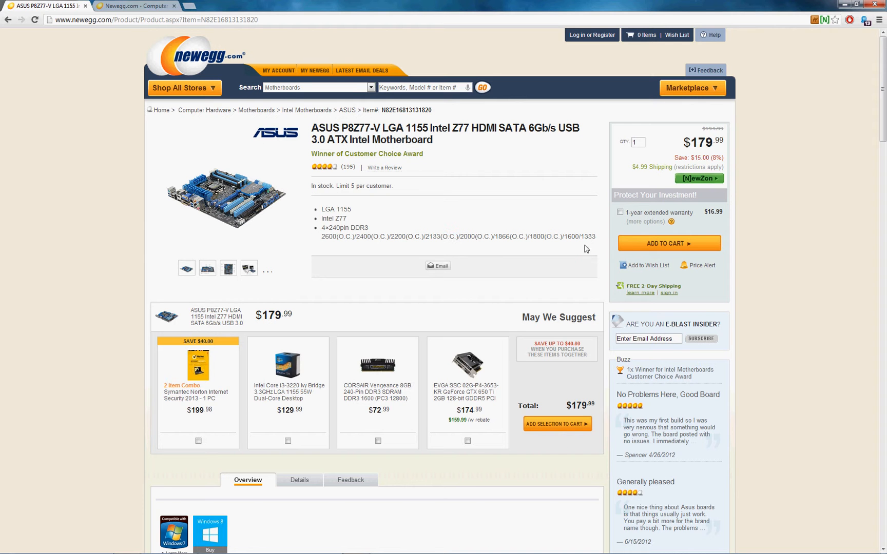
pyautogui.moveTo(586, 236)
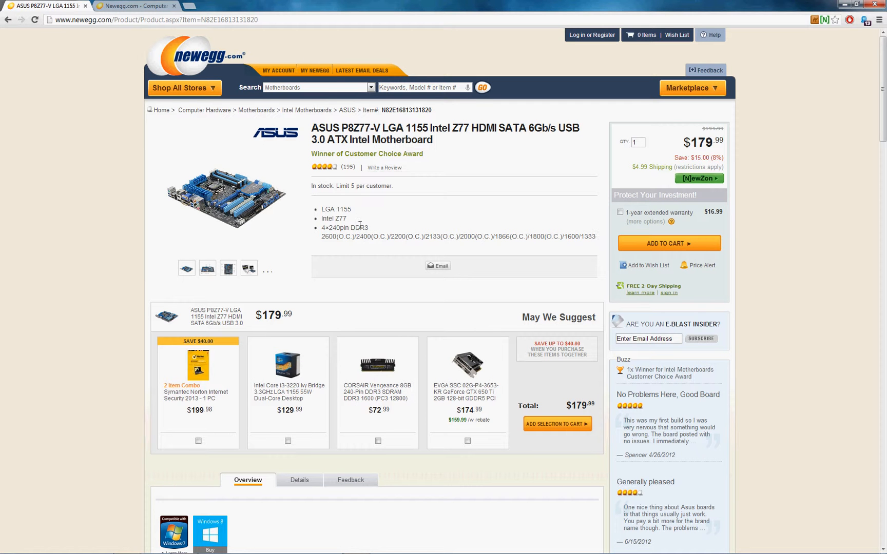
pyautogui.moveTo(373, 243)
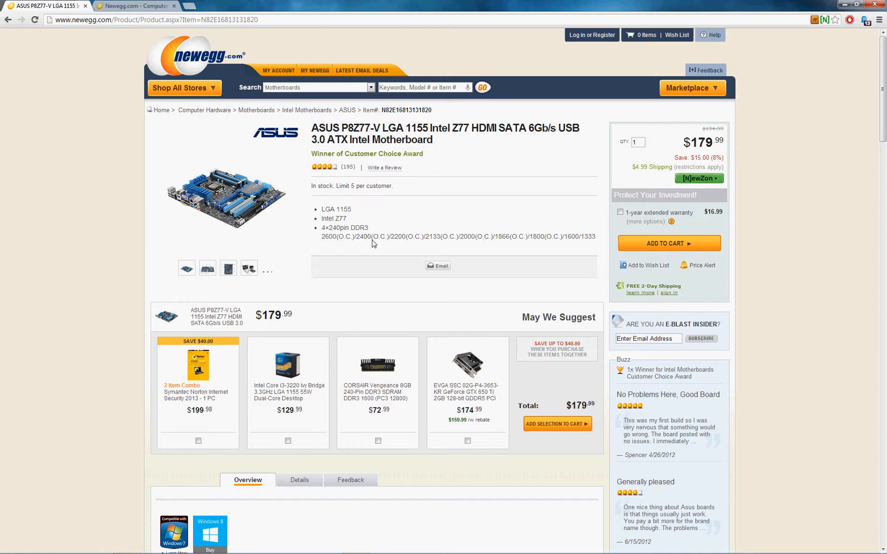
pyautogui.moveTo(436, 234)
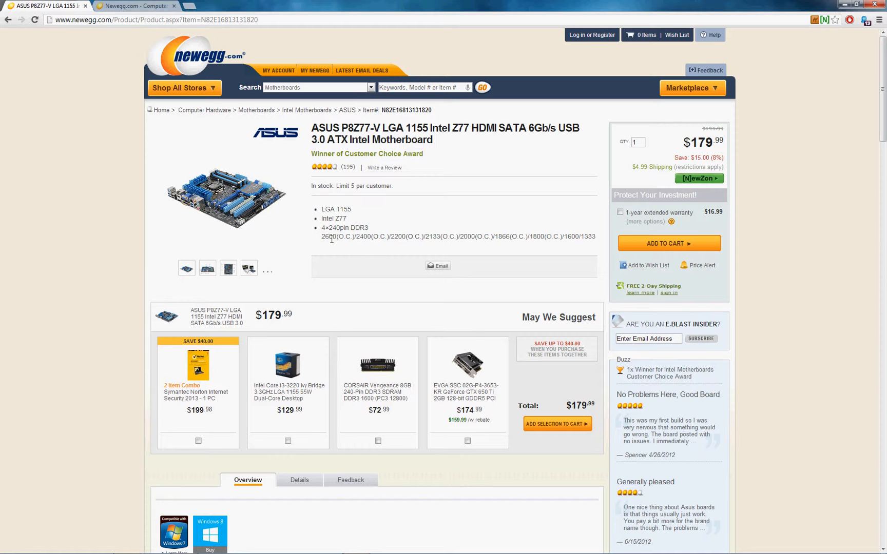
pyautogui.moveTo(486, 238)
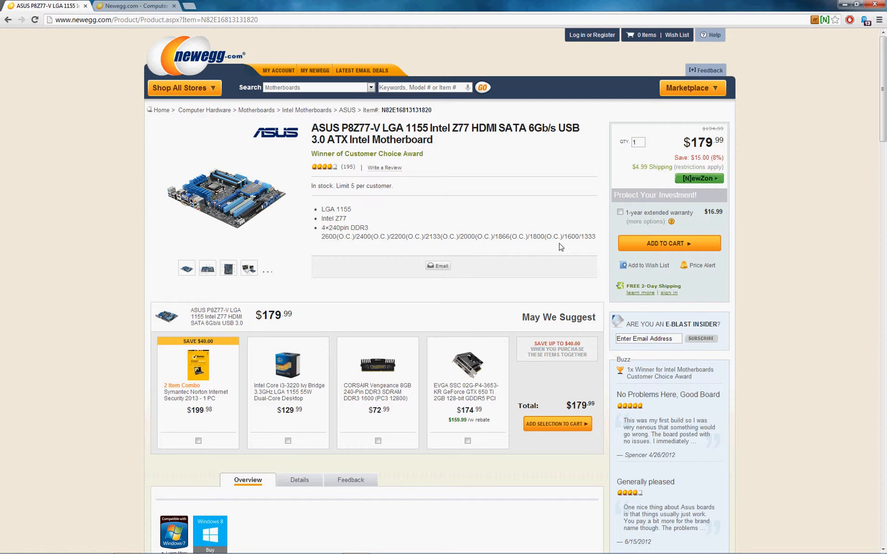
pyautogui.moveTo(569, 247)
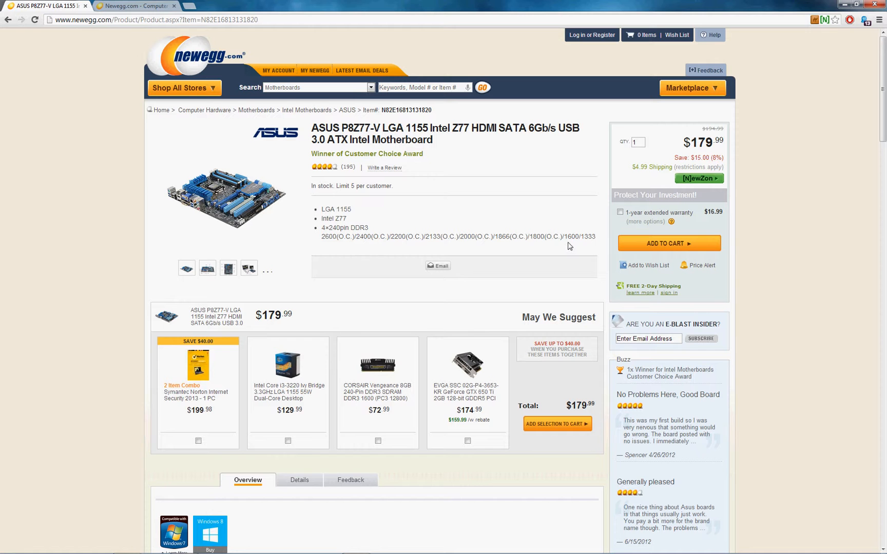
pyautogui.click(574, 236)
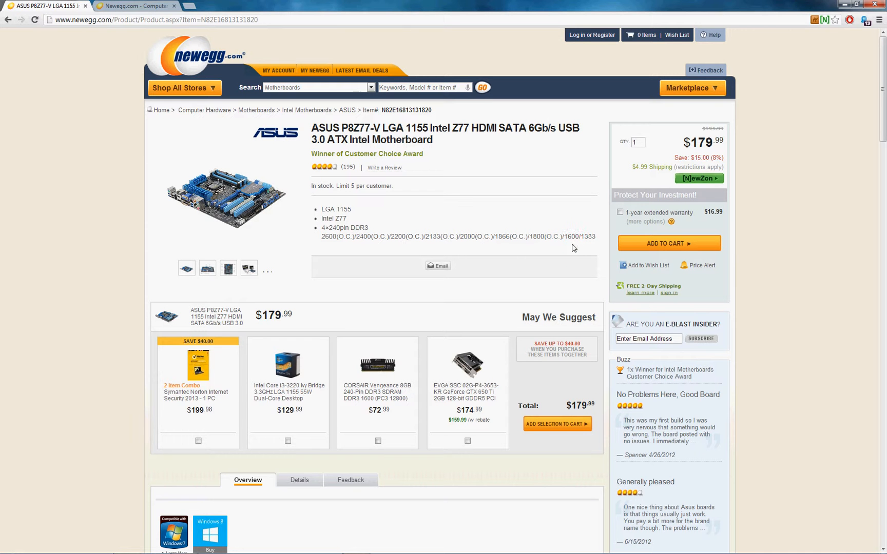
pyautogui.moveTo(365, 235)
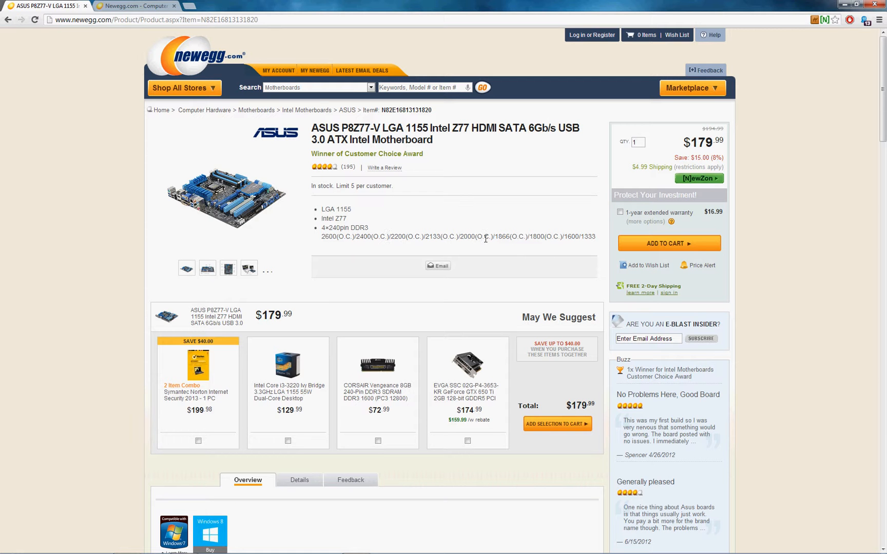
pyautogui.moveTo(562, 237)
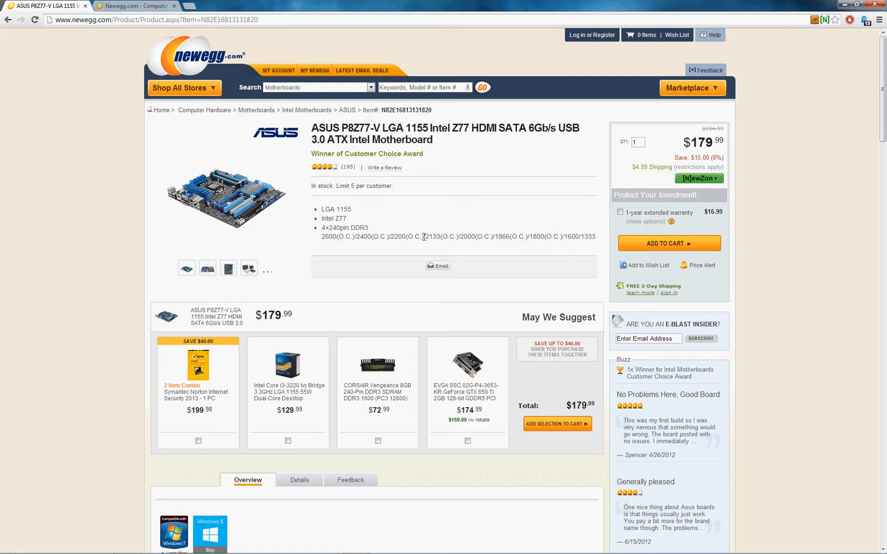
pyautogui.moveTo(320, 199)
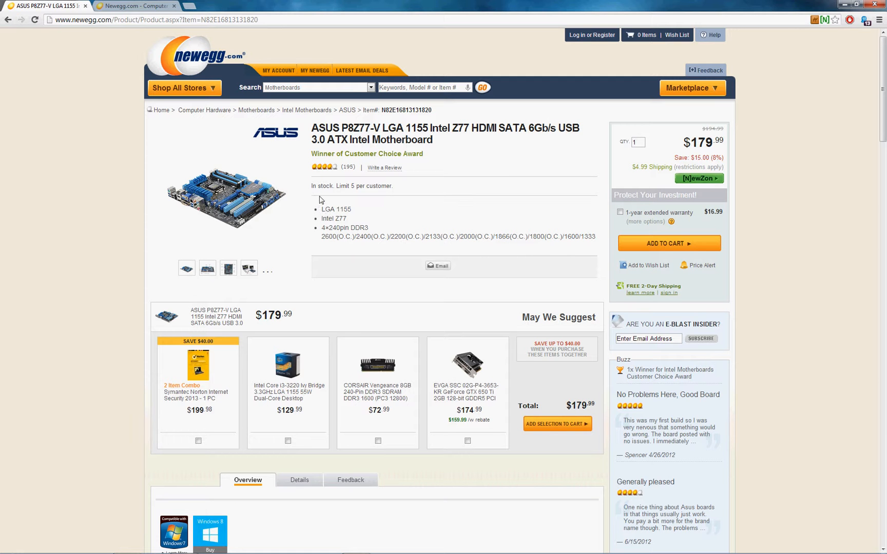
pyautogui.moveTo(142, 178)
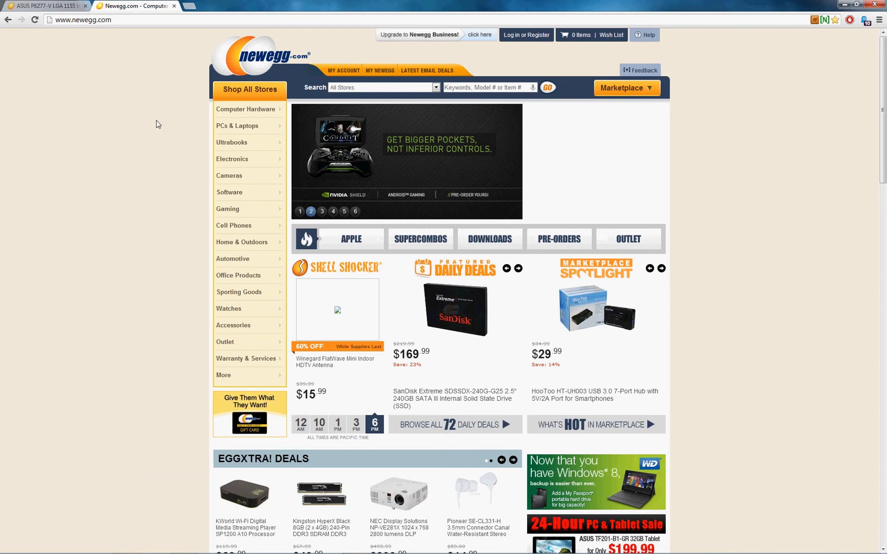
pyautogui.moveTo(245, 108)
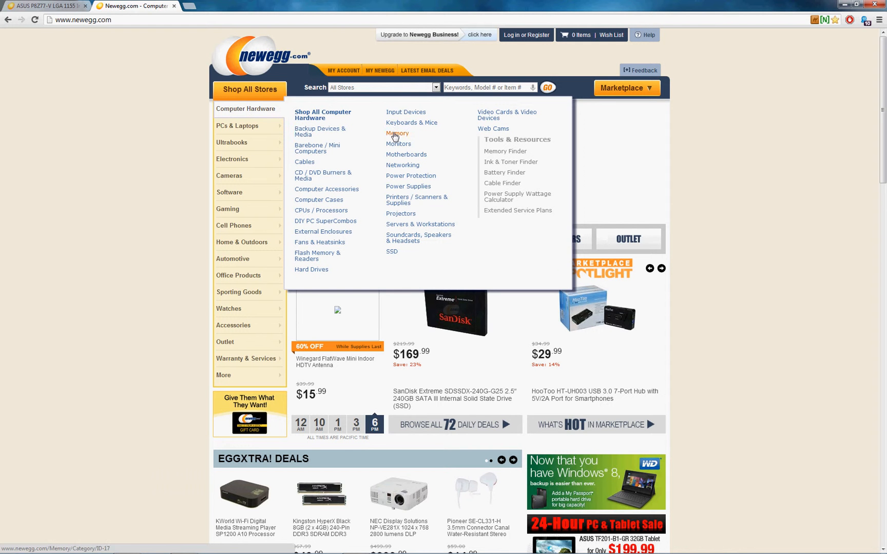
pyautogui.click(397, 133)
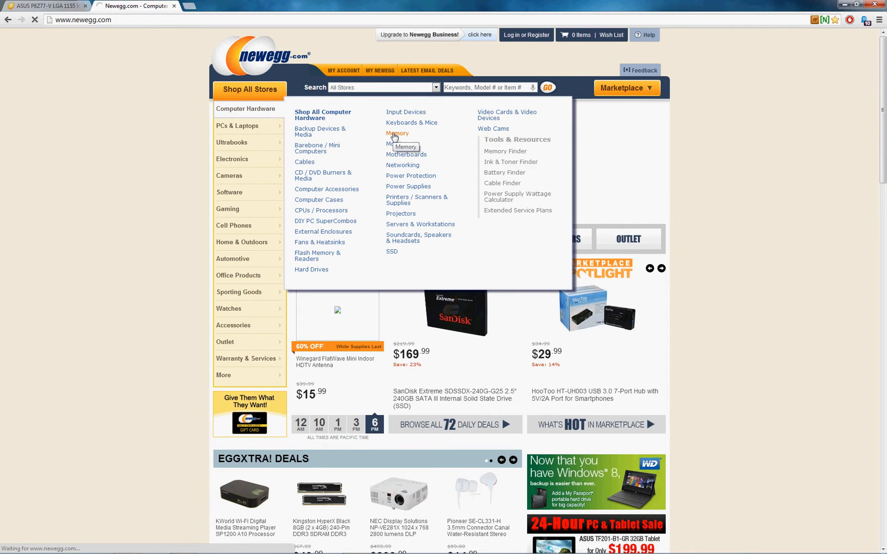
pyautogui.click(396, 133)
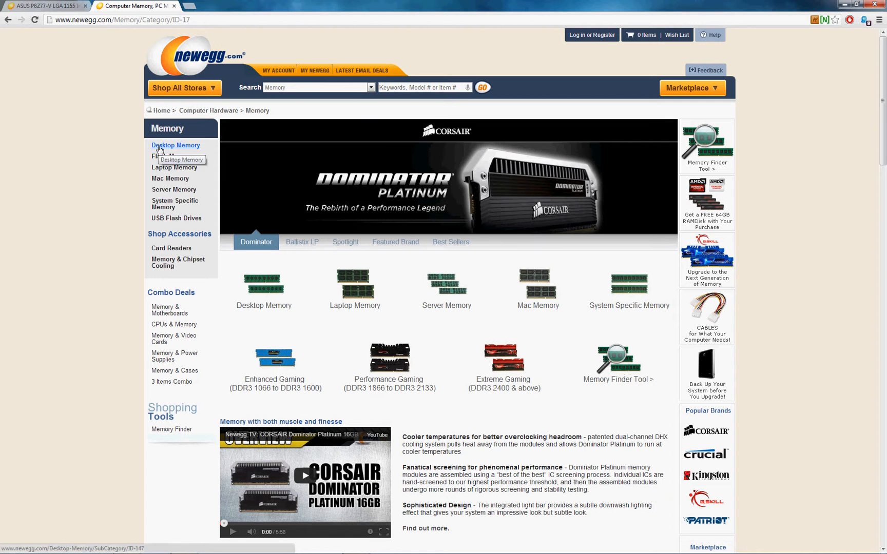
pyautogui.click(175, 145)
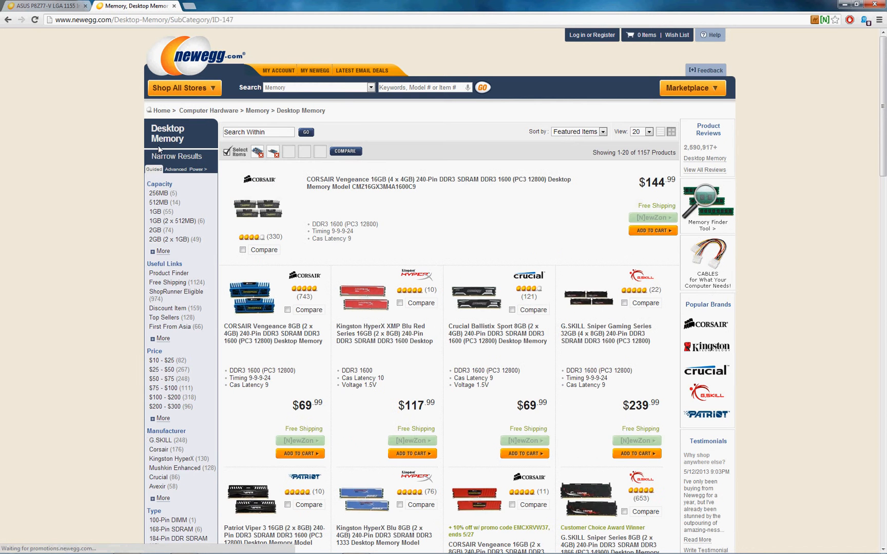
pyautogui.scroll(-3)
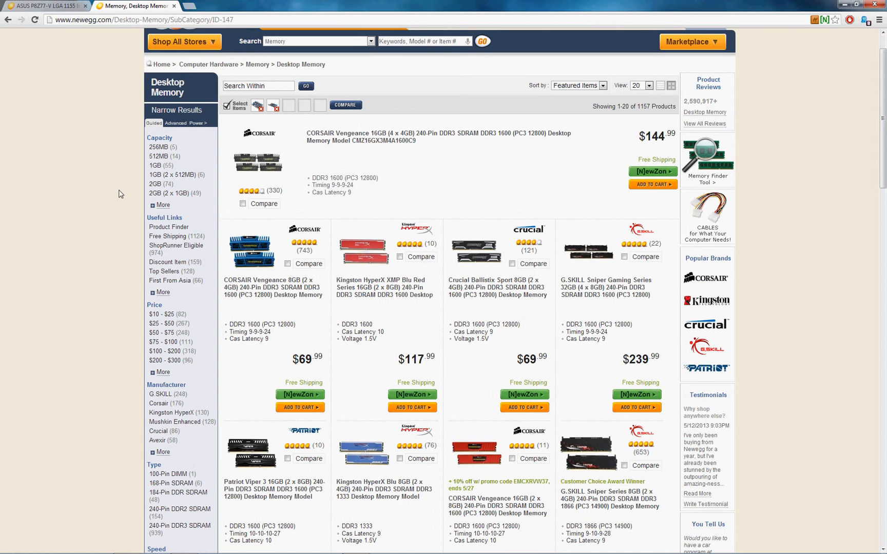
pyautogui.moveTo(108, 205)
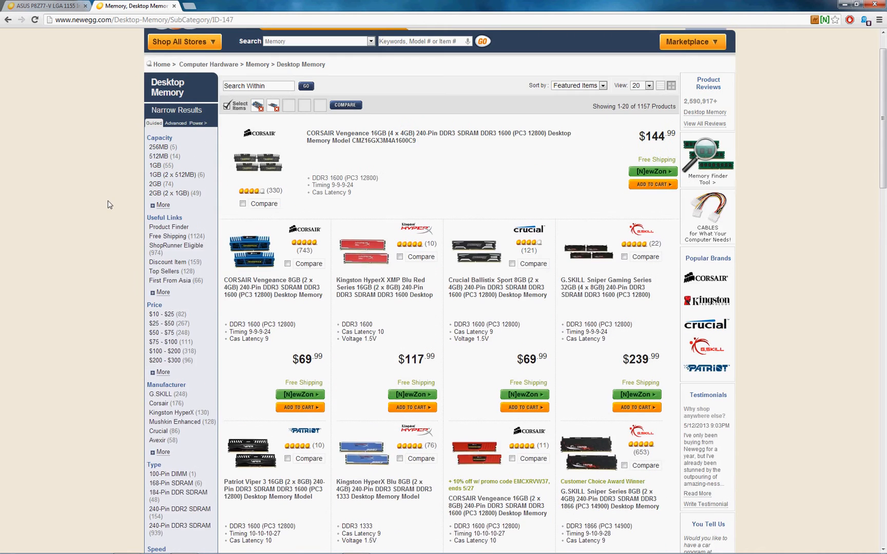
pyautogui.scroll(-3)
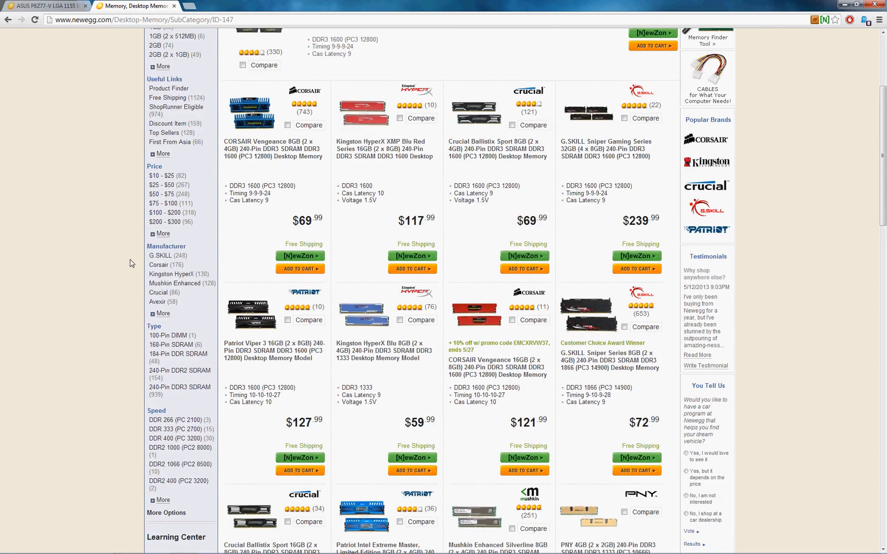
pyautogui.scroll(-3)
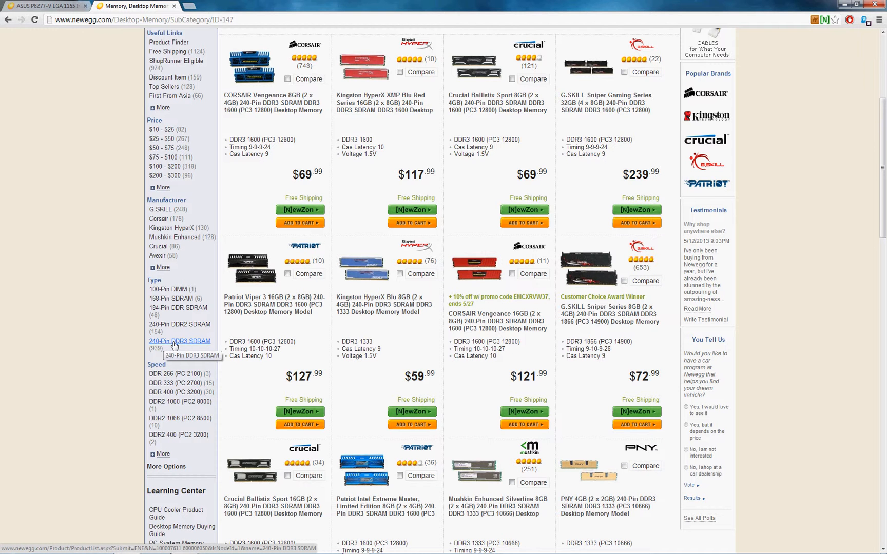
# - Filter to 240-Pin DDR3 SDRAM, expand all capacity options, and glance at the ASUS motherboard tab
pyautogui.click(179, 341)
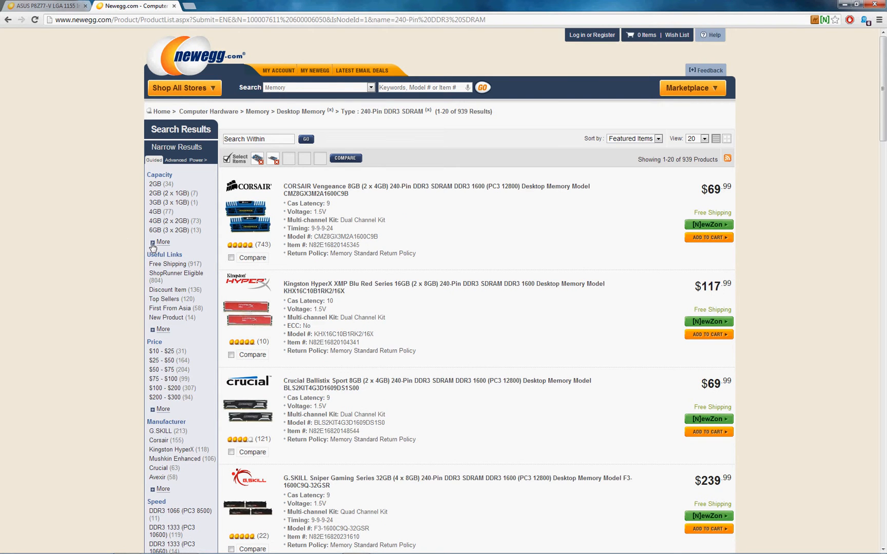
pyautogui.click(162, 242)
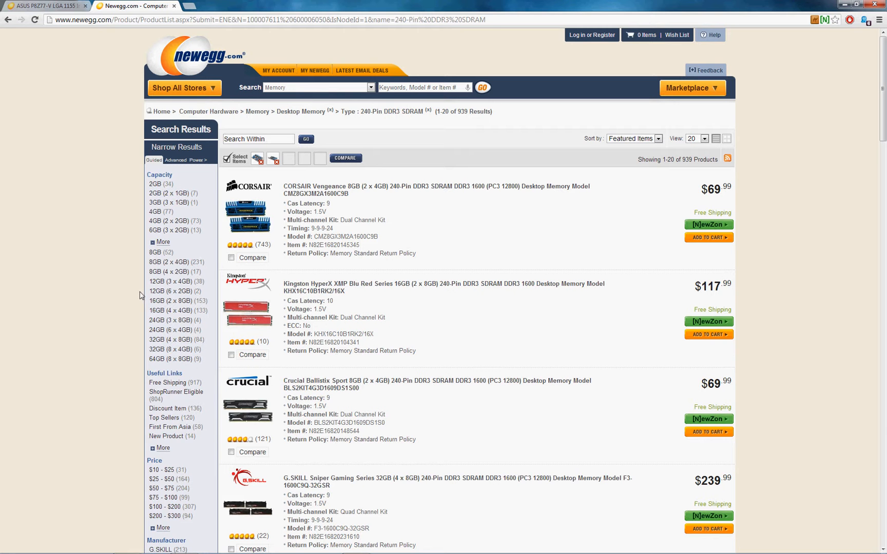
pyautogui.moveTo(163, 350)
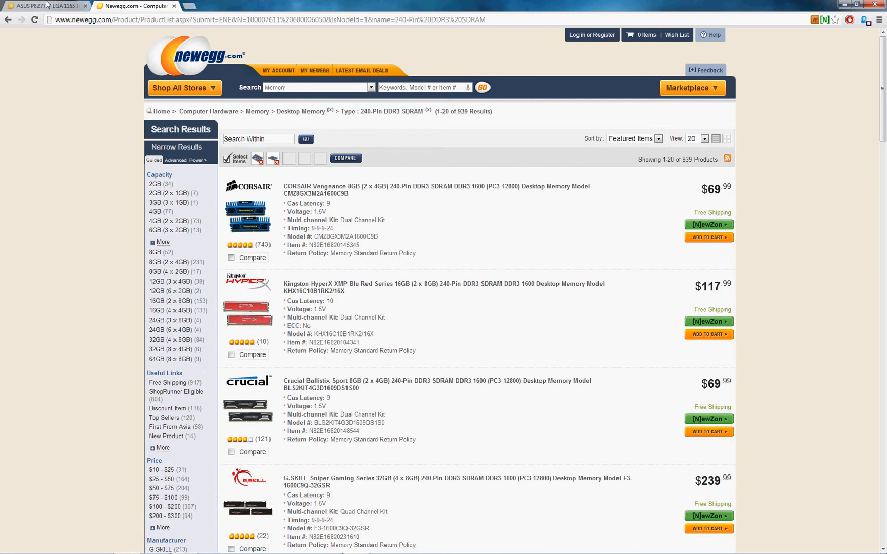
pyautogui.click(41, 5)
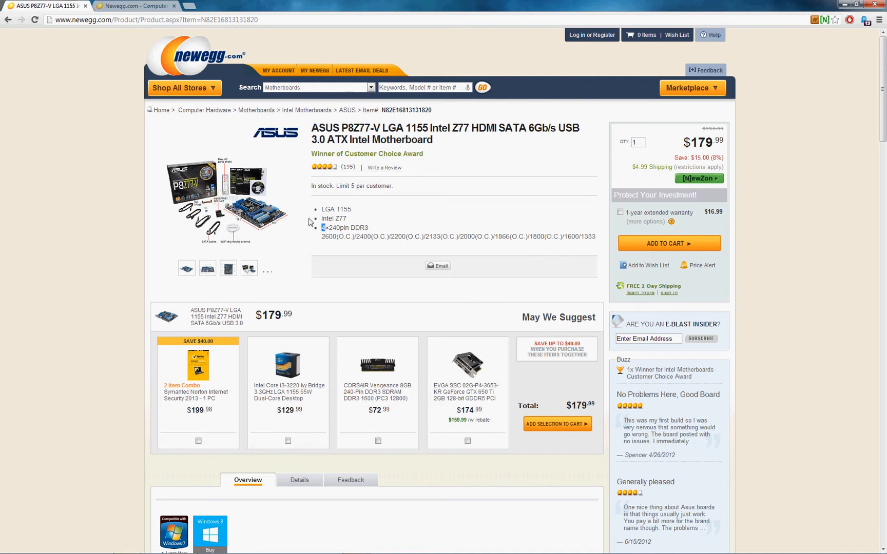
pyautogui.moveTo(317, 221)
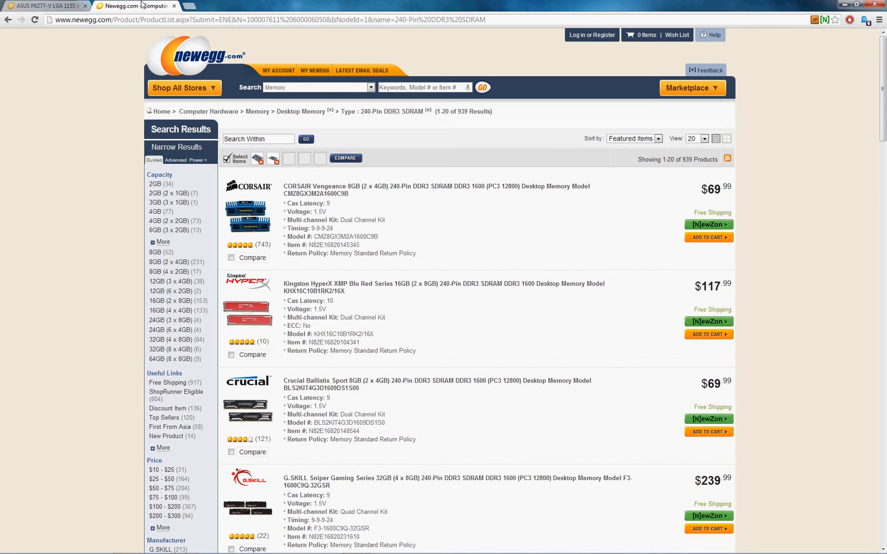
pyautogui.scroll(-3)
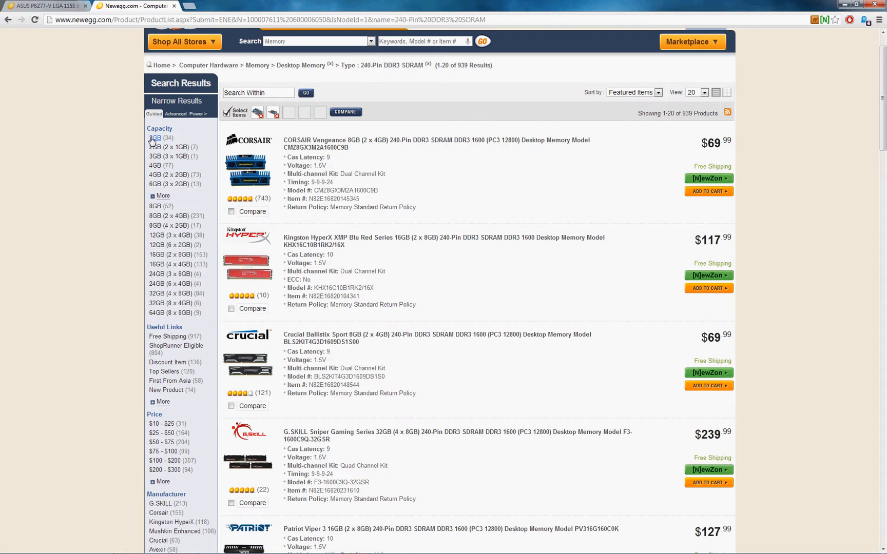
pyautogui.moveTo(157, 216)
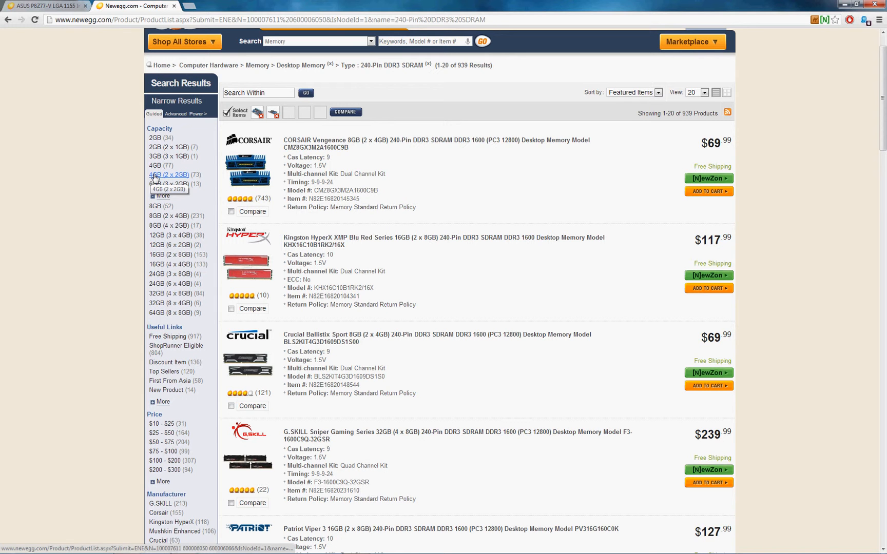
pyautogui.moveTo(166, 185)
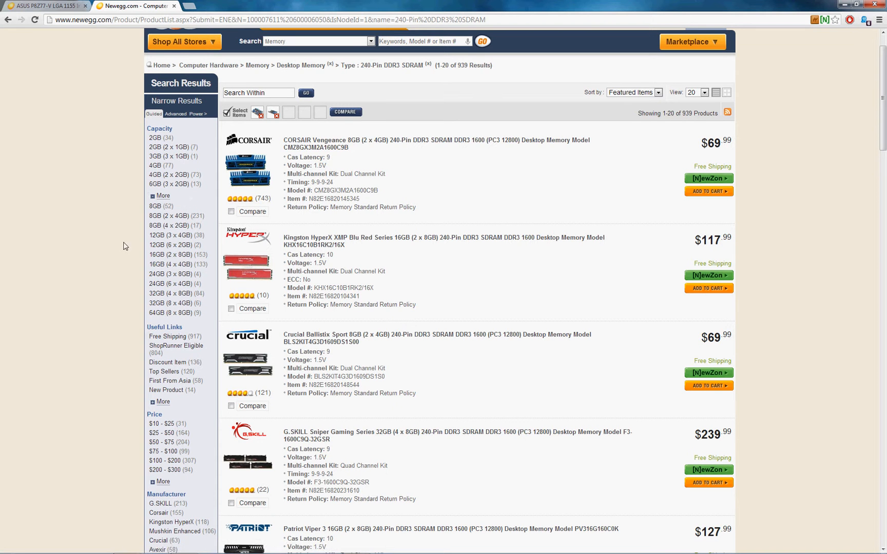
pyautogui.moveTo(169, 245)
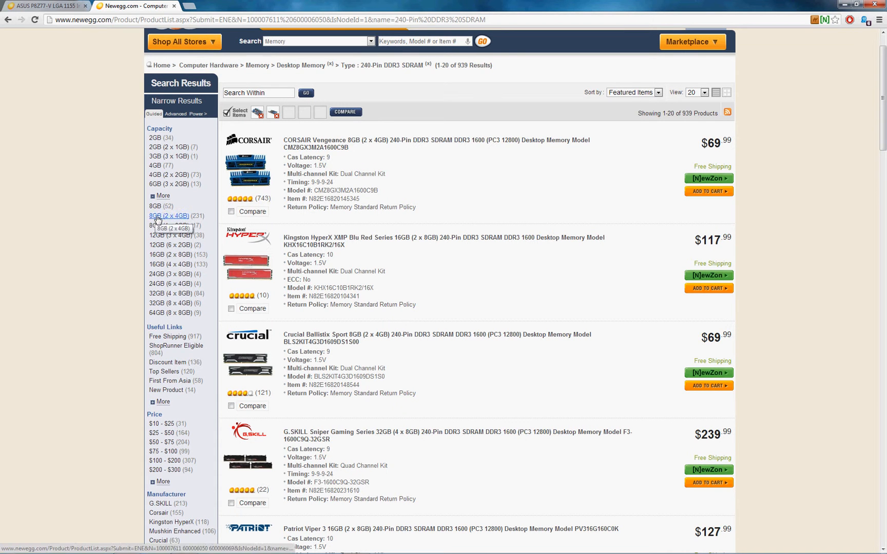
pyautogui.moveTo(118, 248)
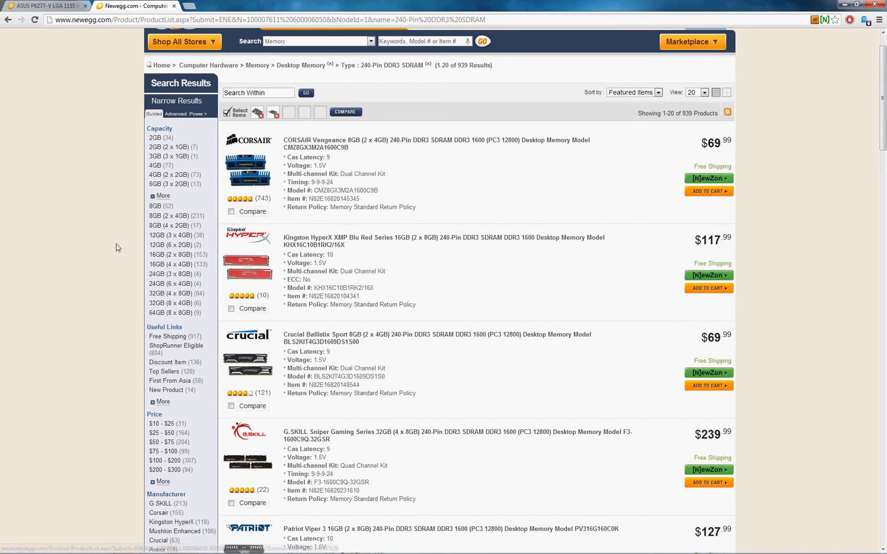
pyautogui.moveTo(169, 255)
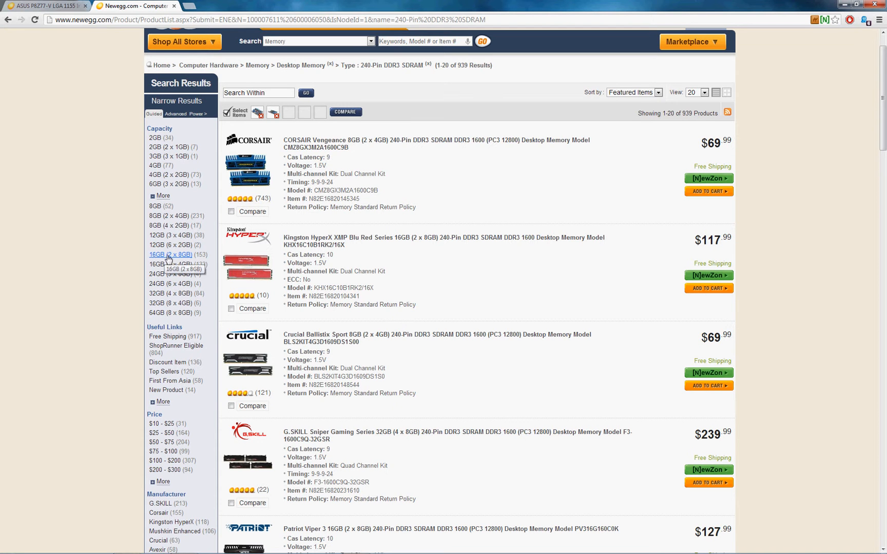
pyautogui.moveTo(137, 264)
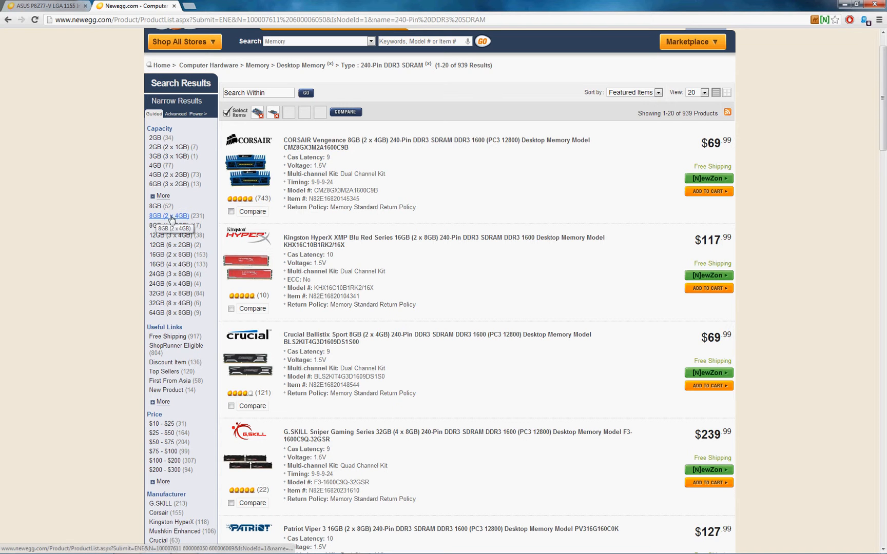
pyautogui.click(169, 216)
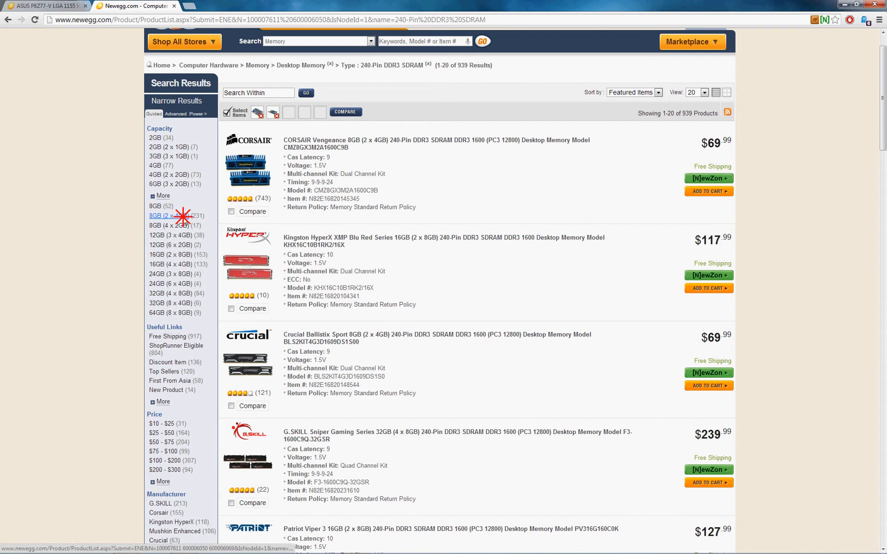
# - Apply the 8GB (2 x 4GB) capacity filter to the DDR3 results
pyautogui.click(160, 215)
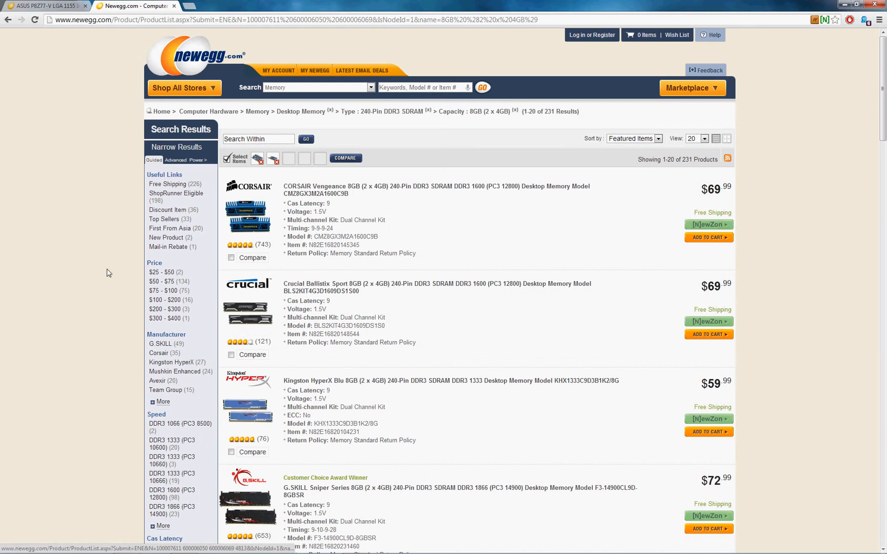
pyautogui.scroll(-3)
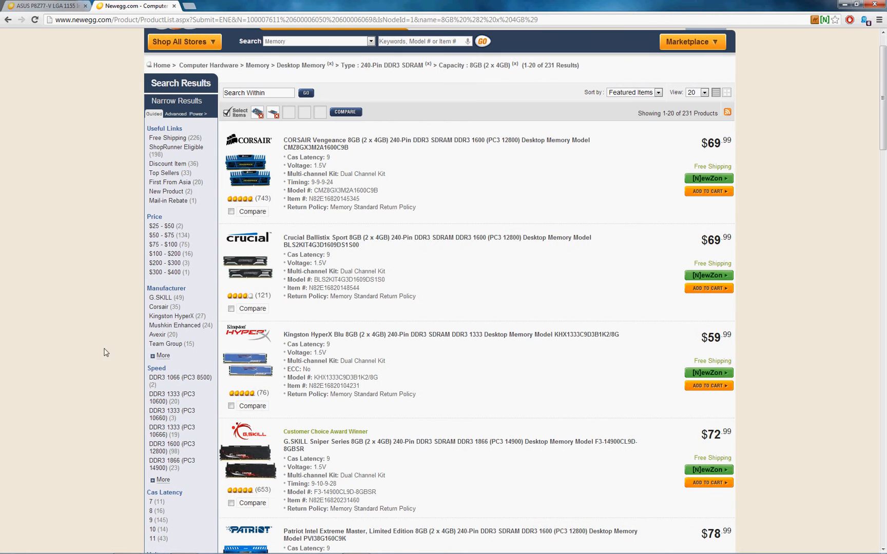
pyautogui.moveTo(155, 471)
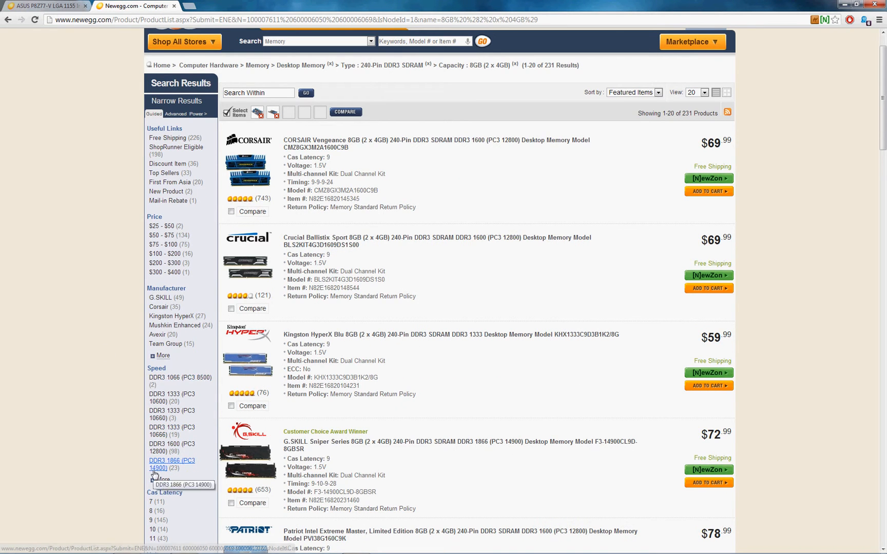
pyautogui.moveTo(102, 326)
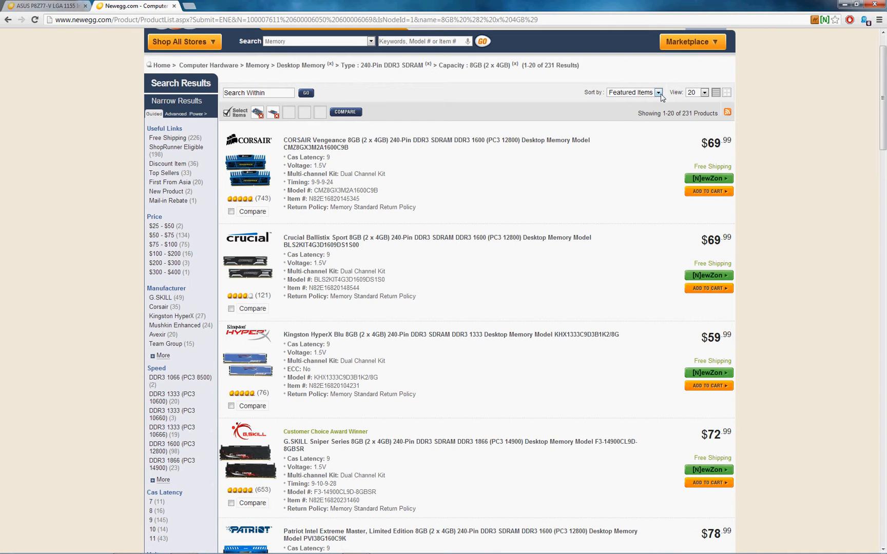
# - Sort the 231 kits by Lowest Price and review the $49.99 Kingston HyperX Black listing
pyautogui.click(658, 93)
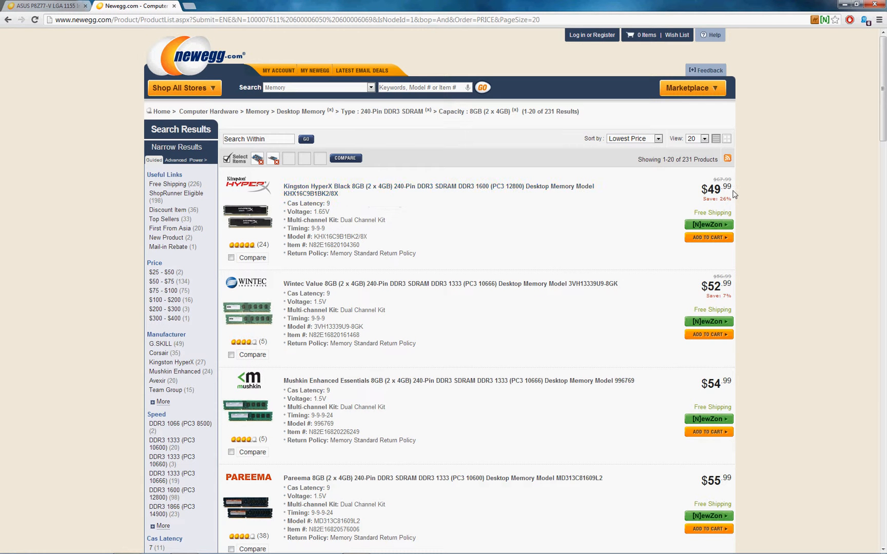
pyautogui.scroll(-3)
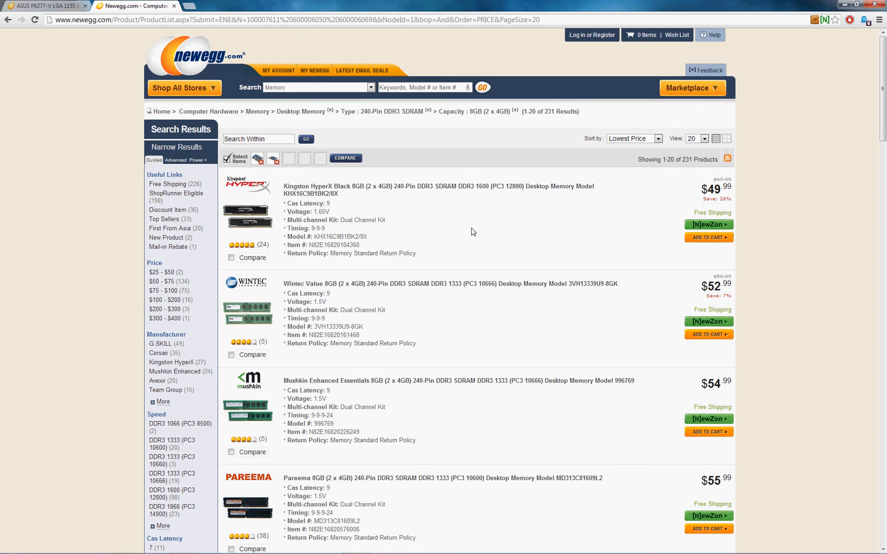
pyautogui.moveTo(359, 219)
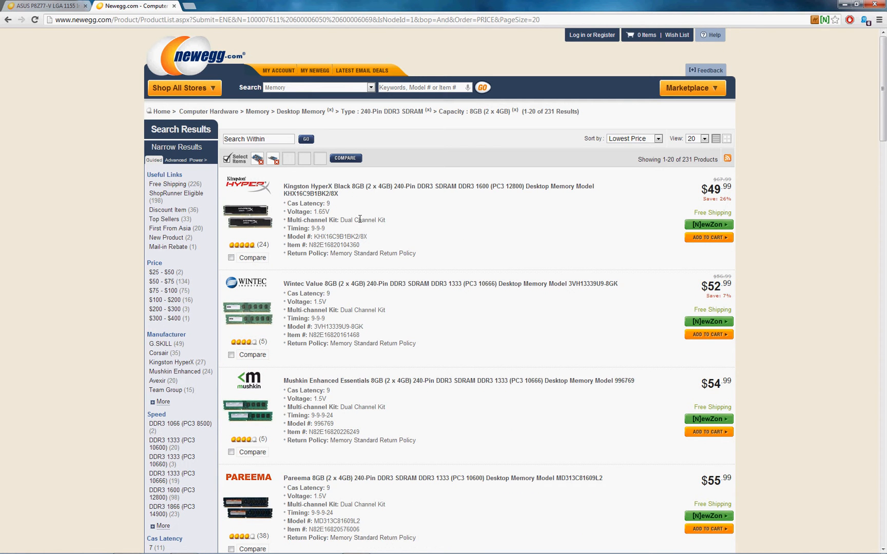
pyautogui.moveTo(125, 284)
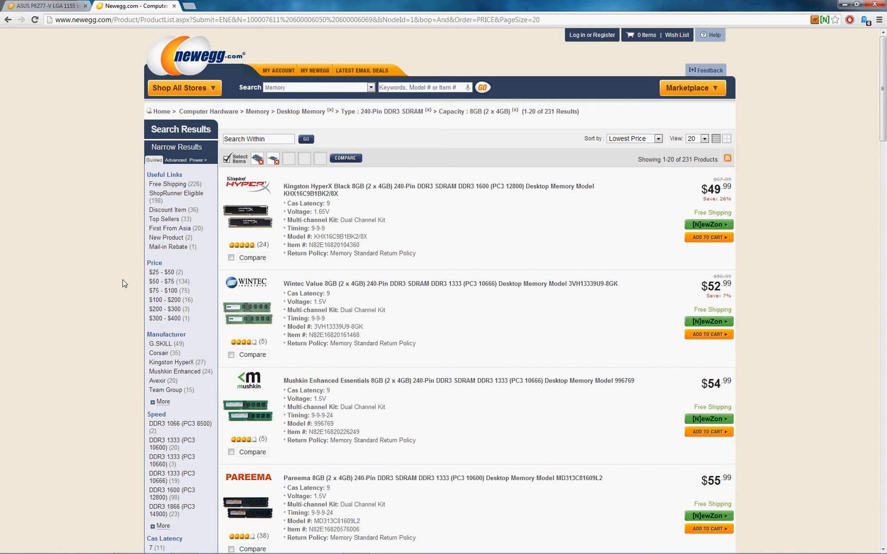
pyautogui.moveTo(163, 244)
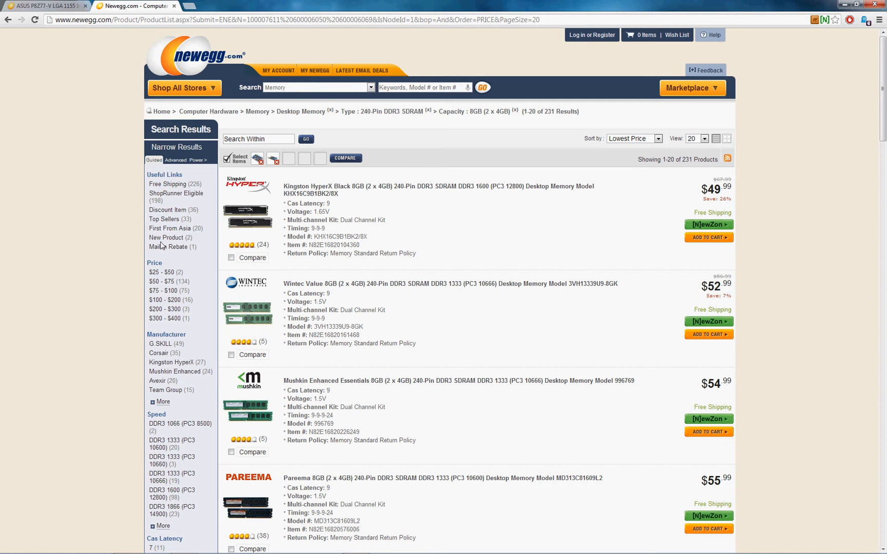
pyautogui.moveTo(106, 292)
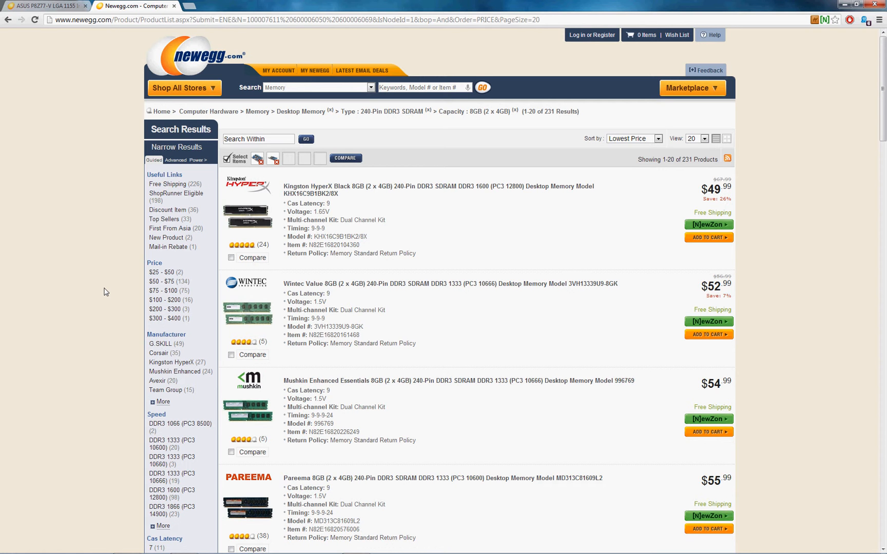
pyautogui.moveTo(328, 214)
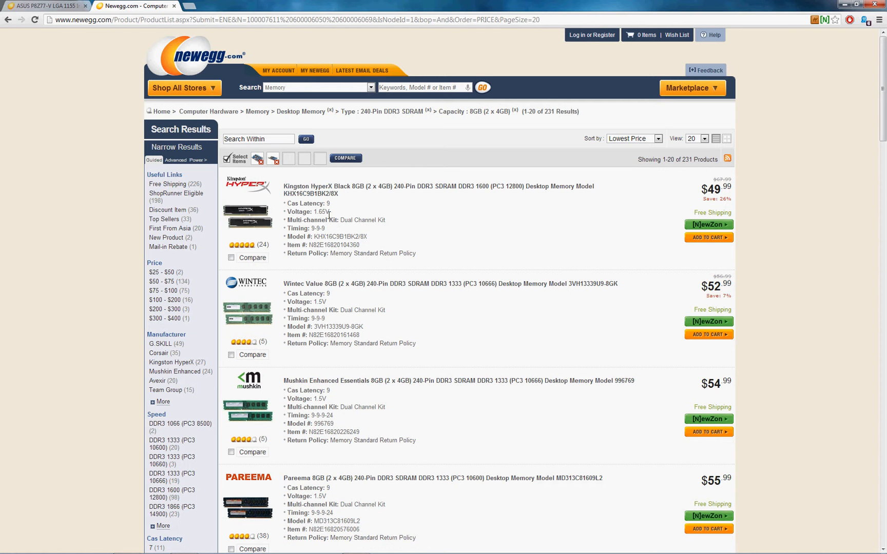
pyautogui.doubleClick(318, 228)
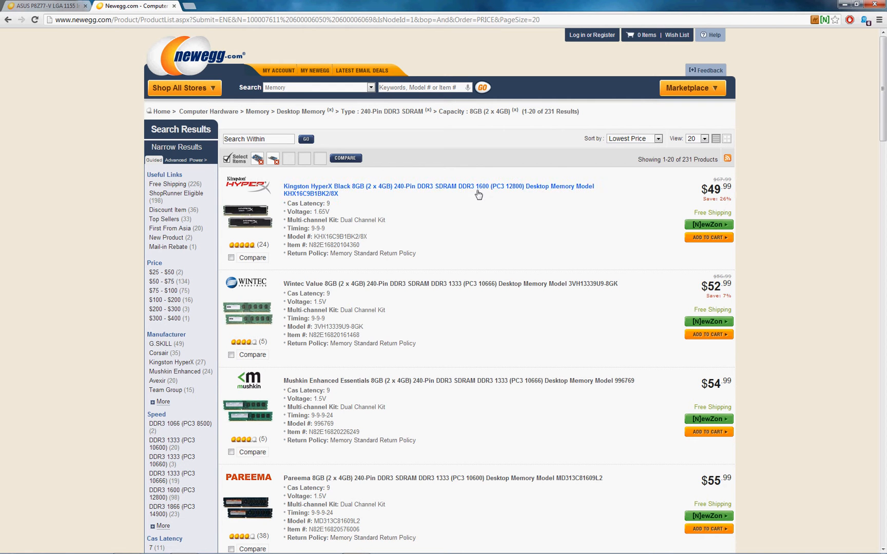
pyautogui.moveTo(510, 189)
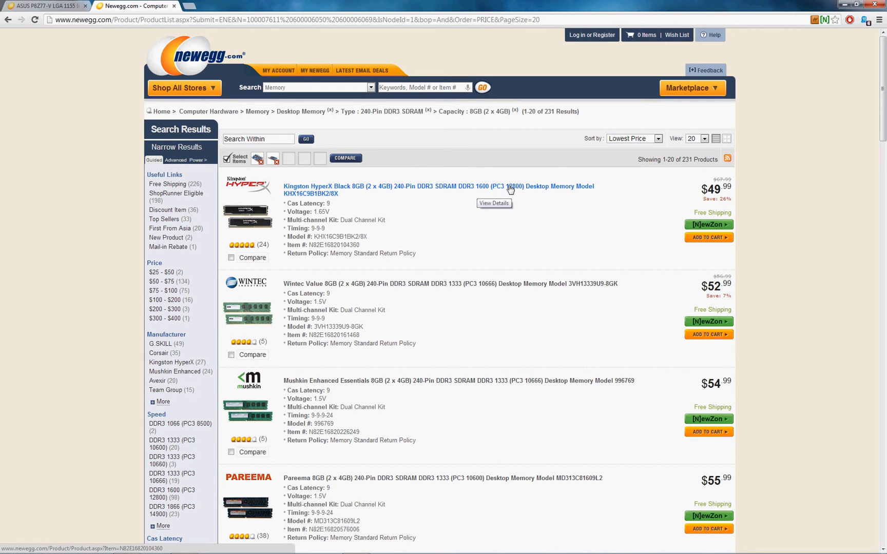
pyautogui.moveTo(475, 218)
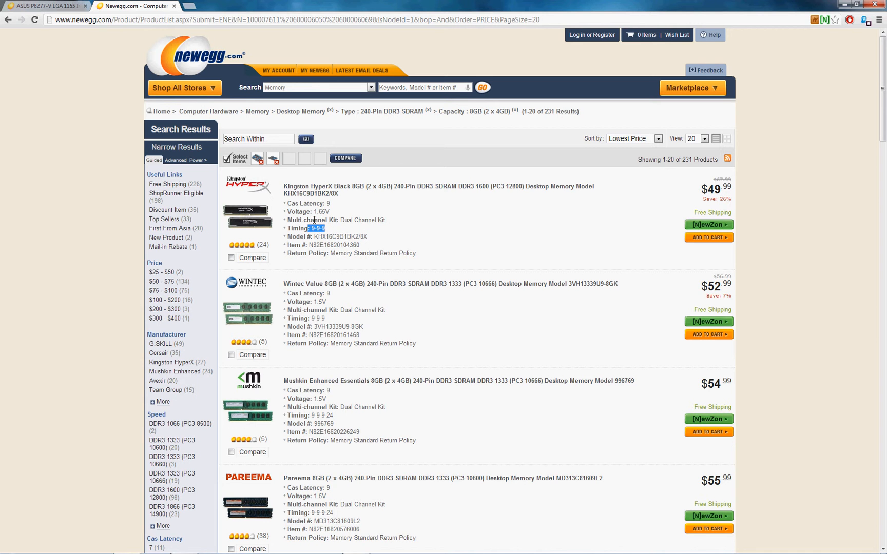
pyautogui.moveTo(513, 189)
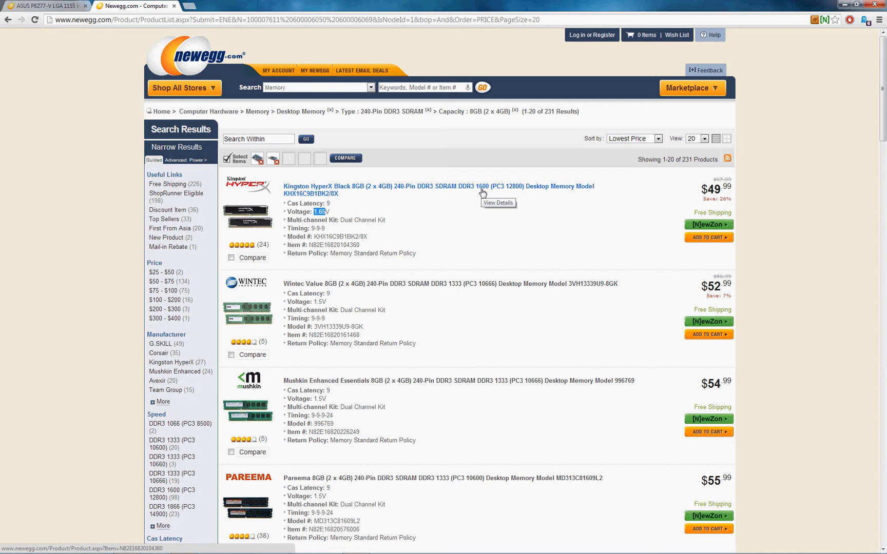
pyautogui.moveTo(474, 204)
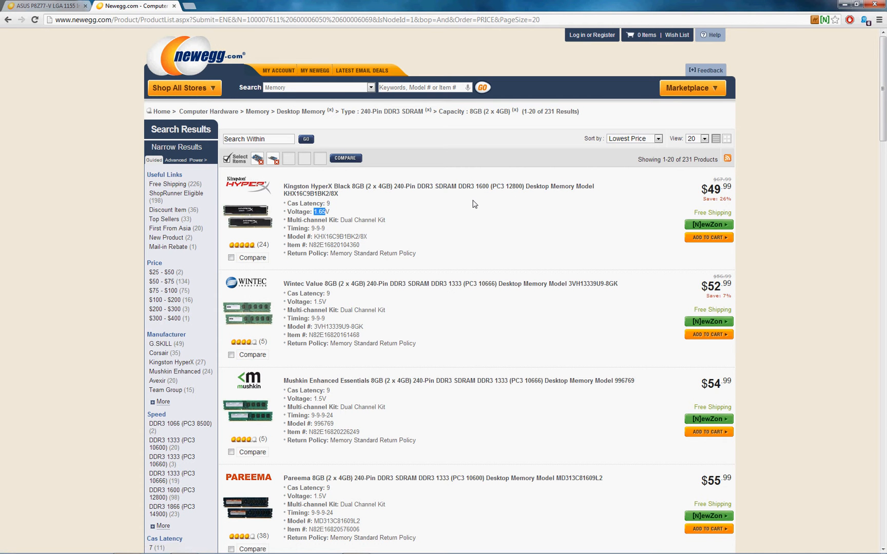
pyautogui.scroll(-3)
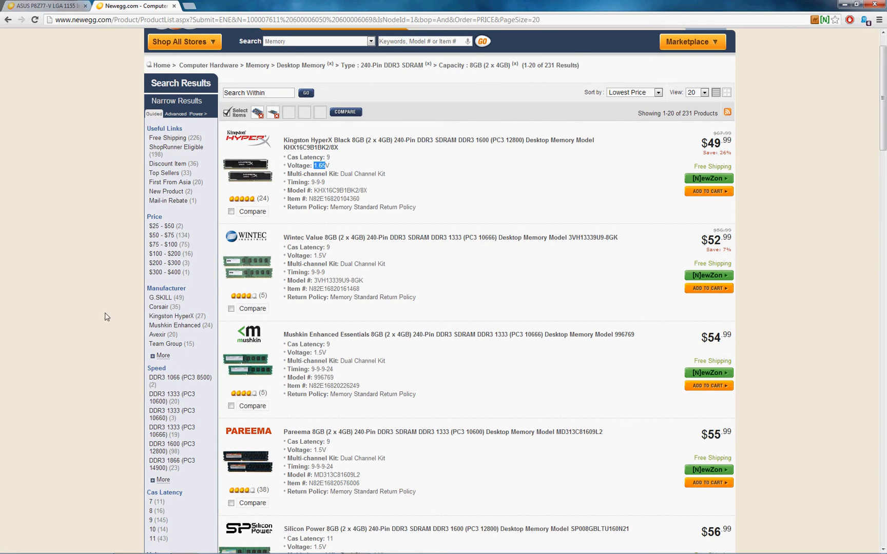
pyautogui.scroll(-3)
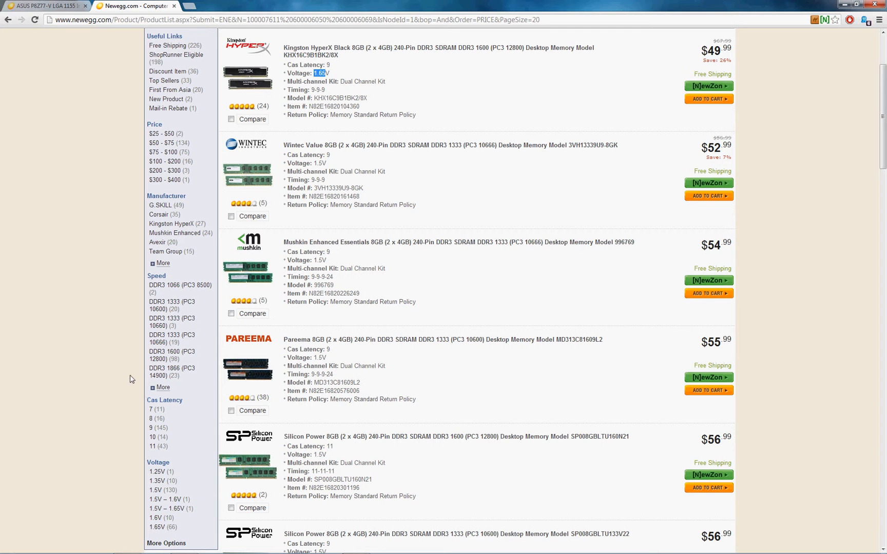
pyautogui.moveTo(156, 359)
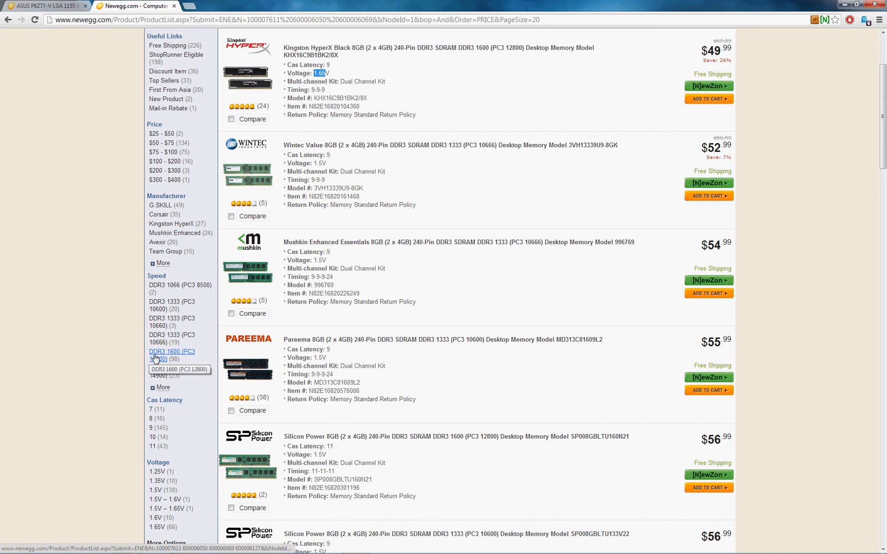
# - Filter to DDR3 1600 (PC3 12800) speed and expand the full Manufacturer list
pyautogui.click(171, 351)
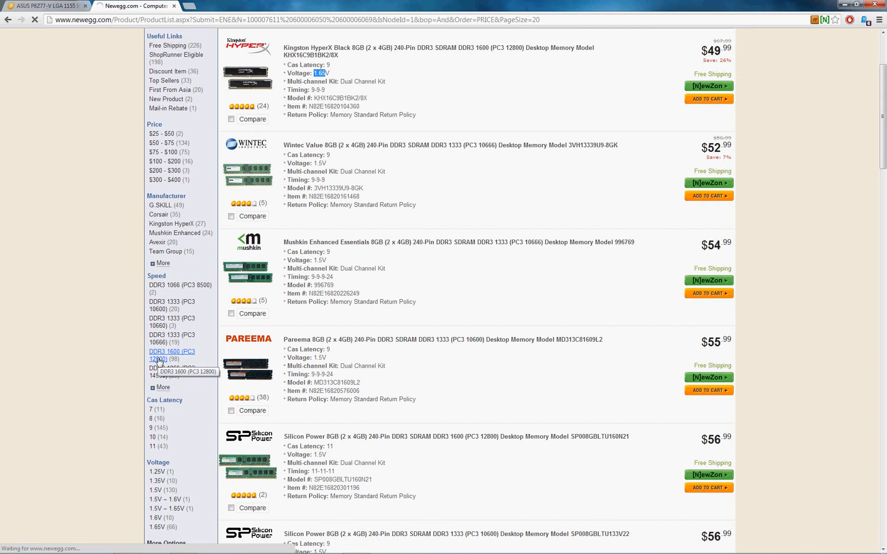
pyautogui.click(165, 352)
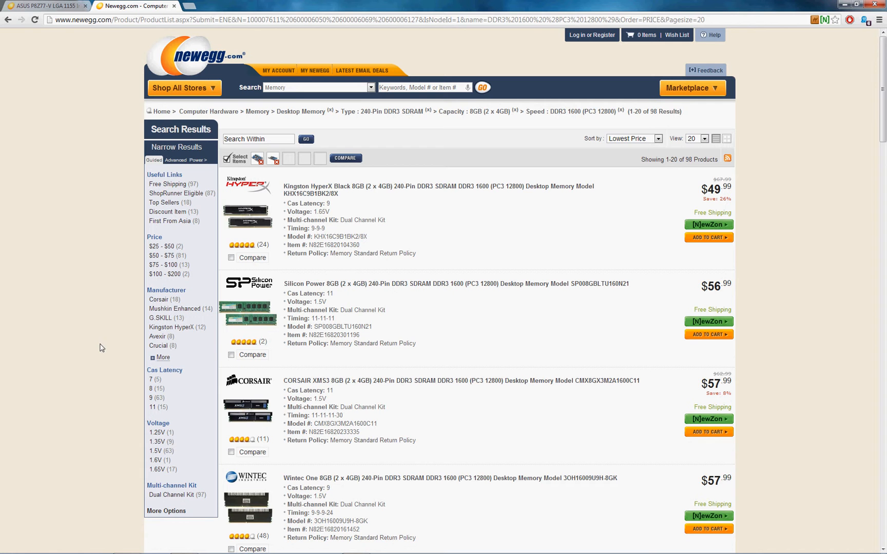
pyautogui.click(163, 357)
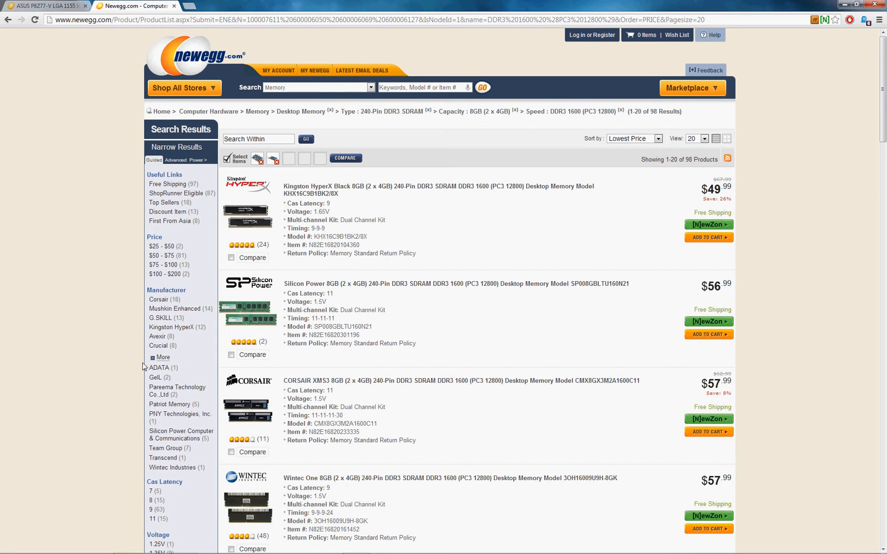
pyautogui.scroll(-3)
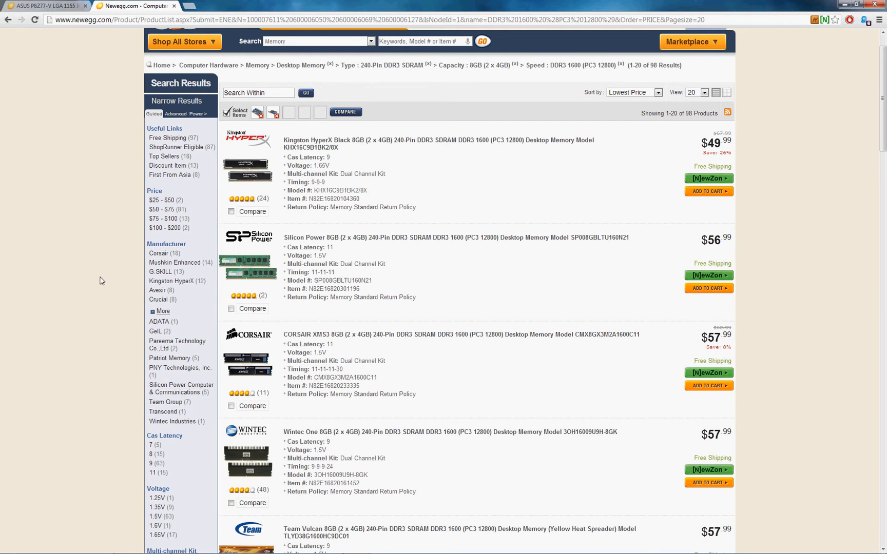
pyautogui.moveTo(158, 254)
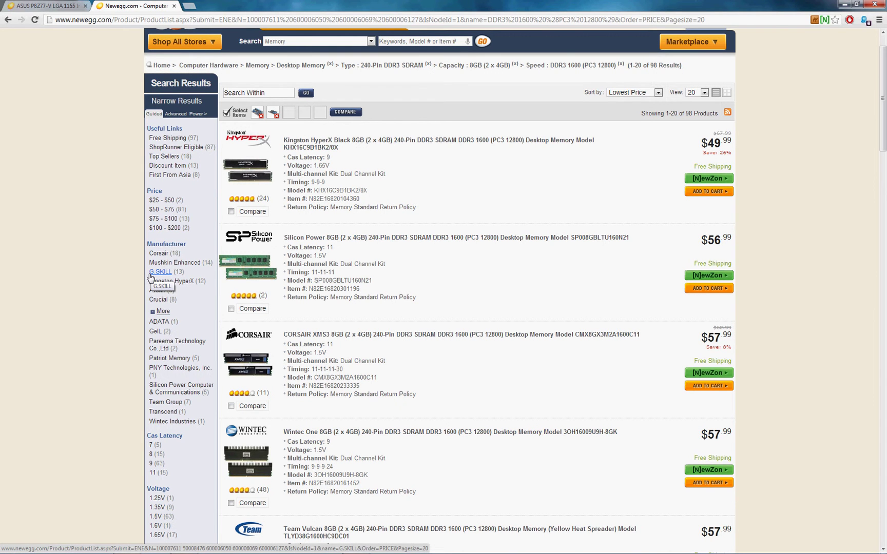
pyautogui.moveTo(143, 283)
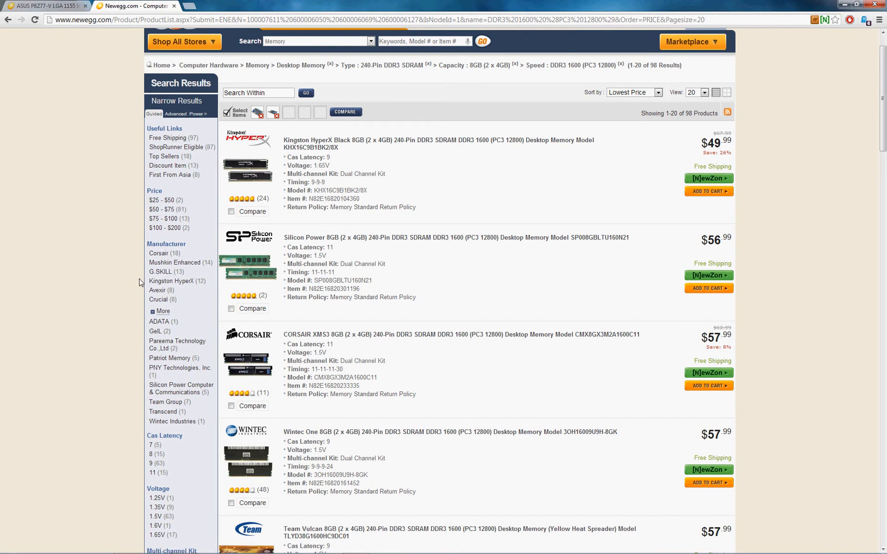
pyautogui.moveTo(149, 302)
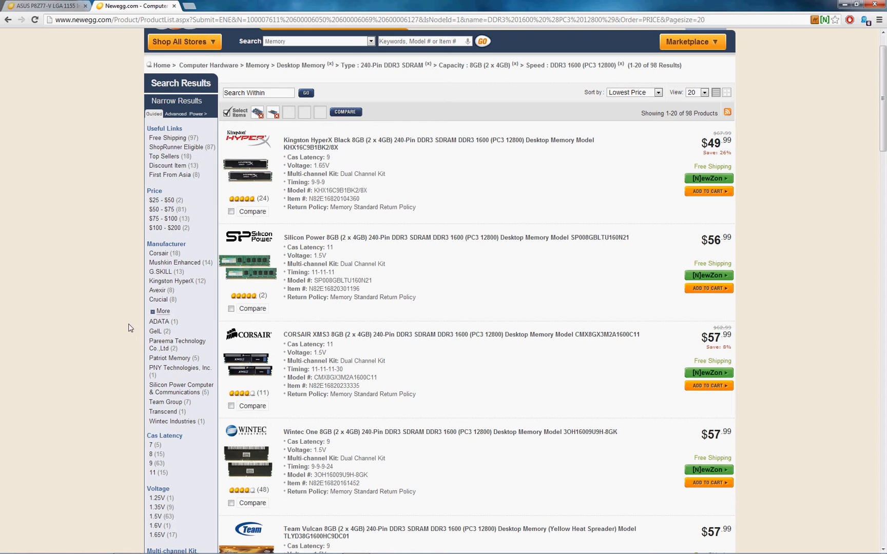
# - Select Corsair under Manufacturer, leaving 18 kits led by the $57.99 XMS3
pyautogui.click(158, 253)
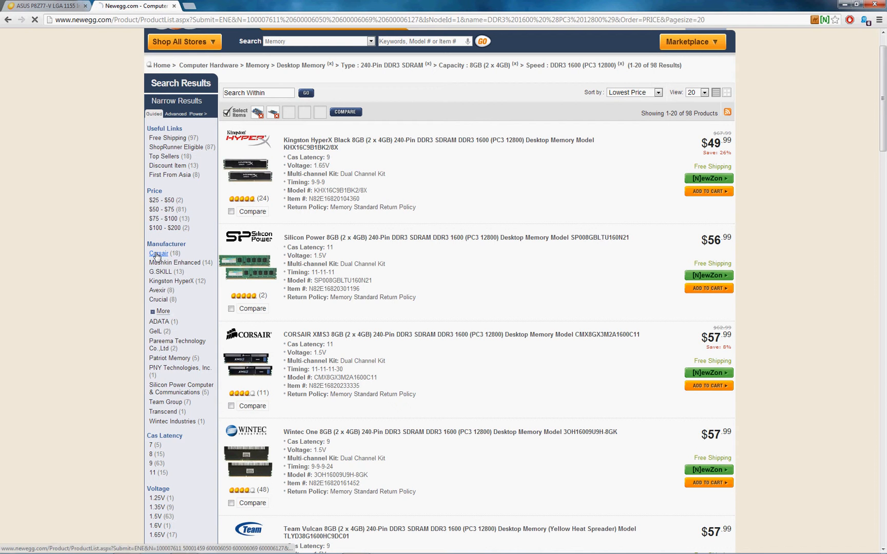
pyautogui.click(158, 253)
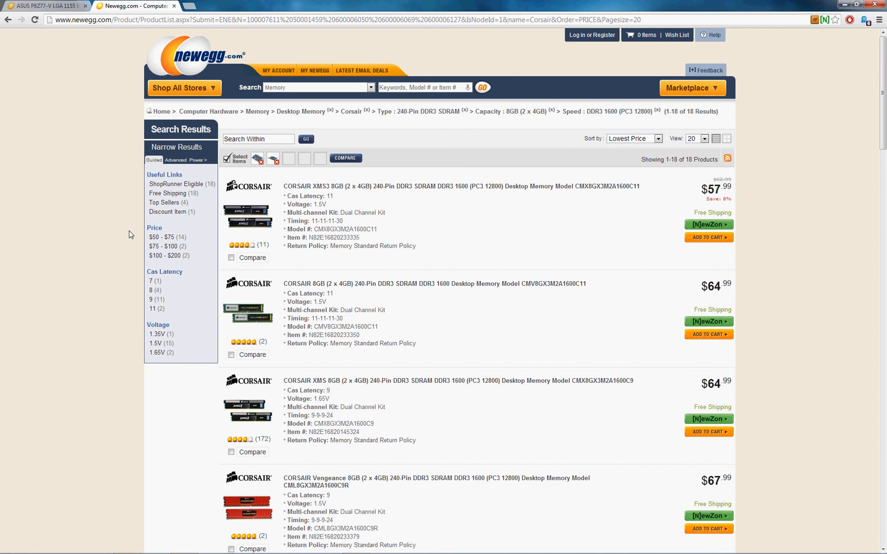
pyautogui.moveTo(379, 252)
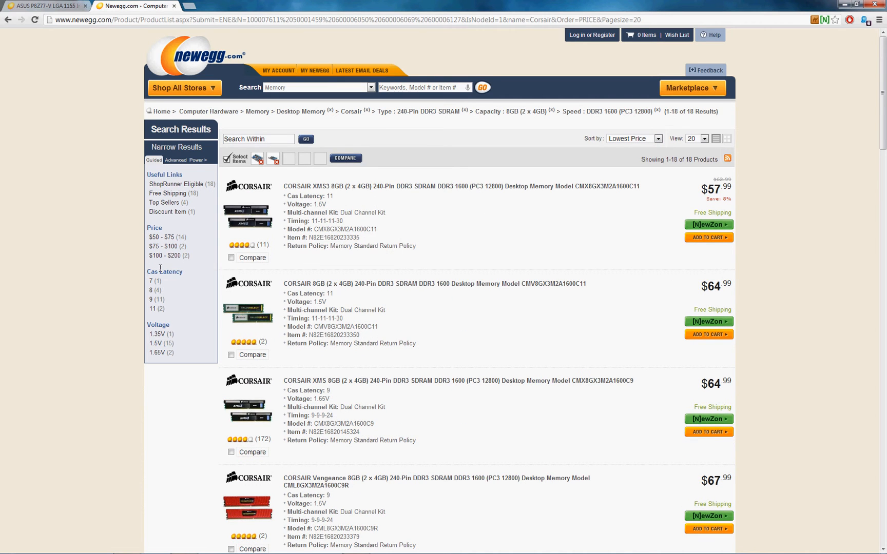
pyautogui.moveTo(151, 282)
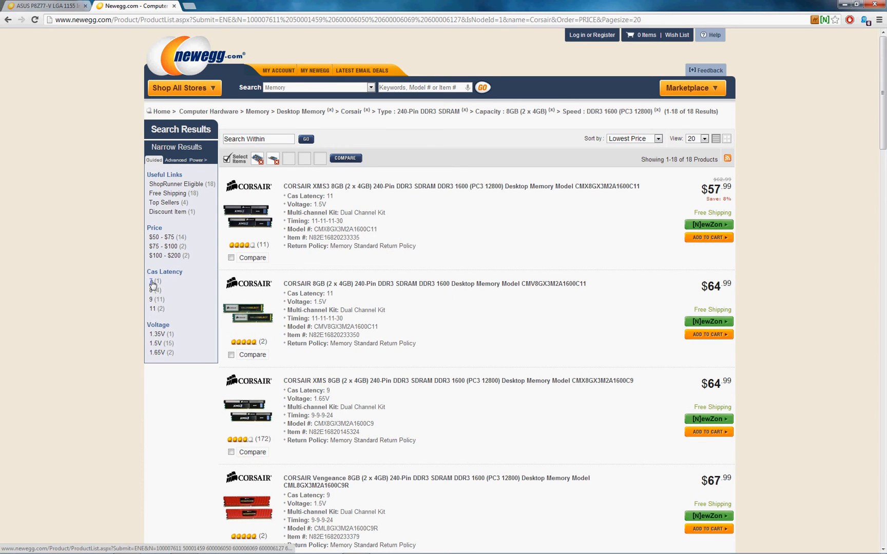
# - Scroll the Corsair results down to the Vengeance CL9 kits priced $67.99 to $71.99
pyautogui.scroll(-3)
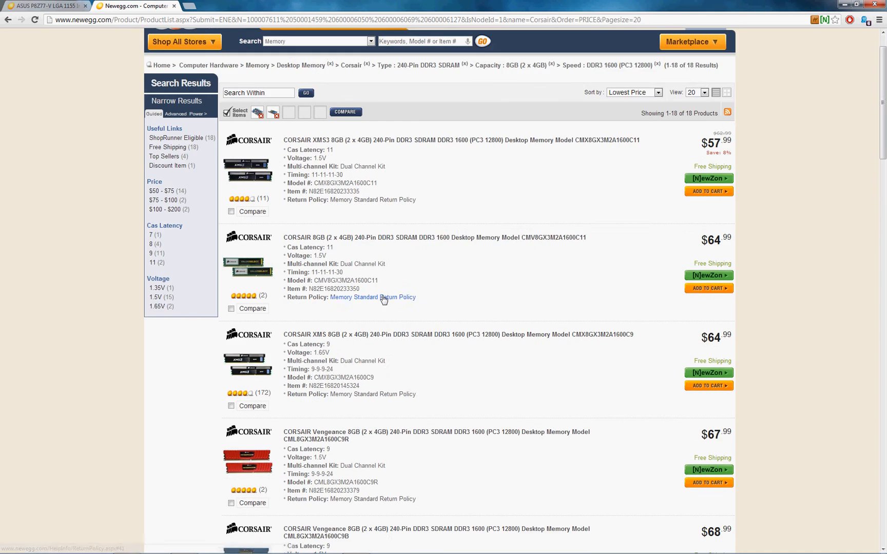
pyautogui.moveTo(247, 166)
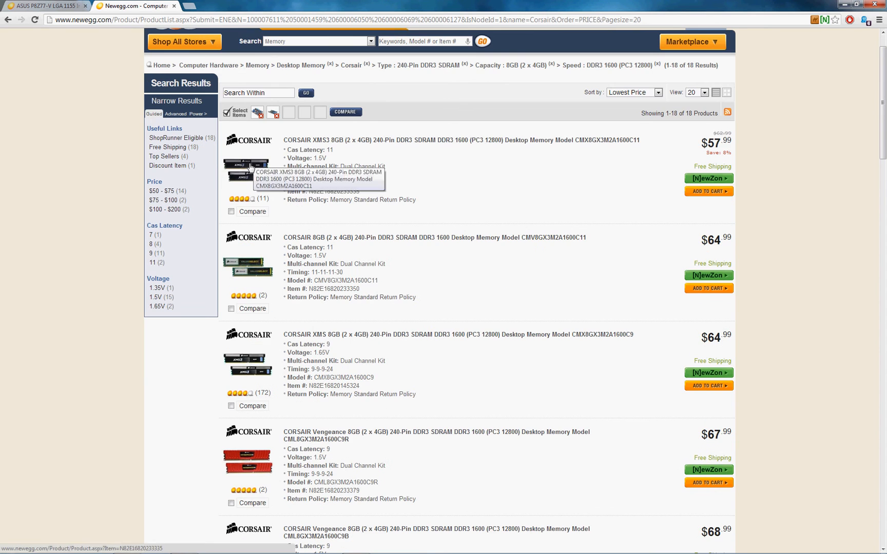
pyautogui.scroll(-3)
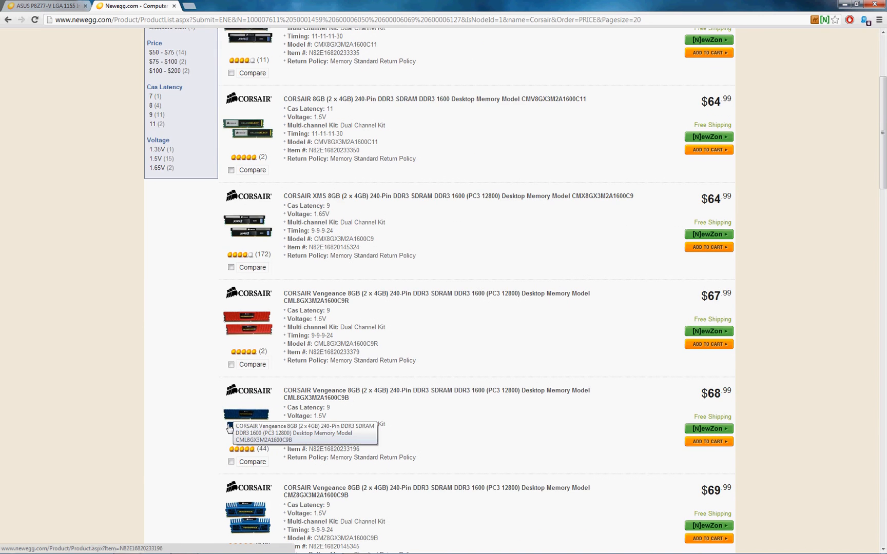
pyautogui.scroll(-3)
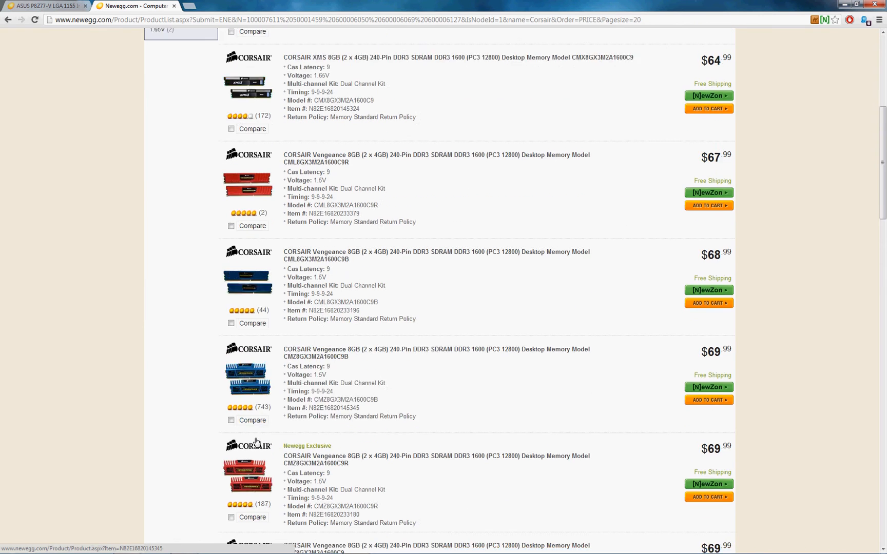
pyautogui.scroll(3)
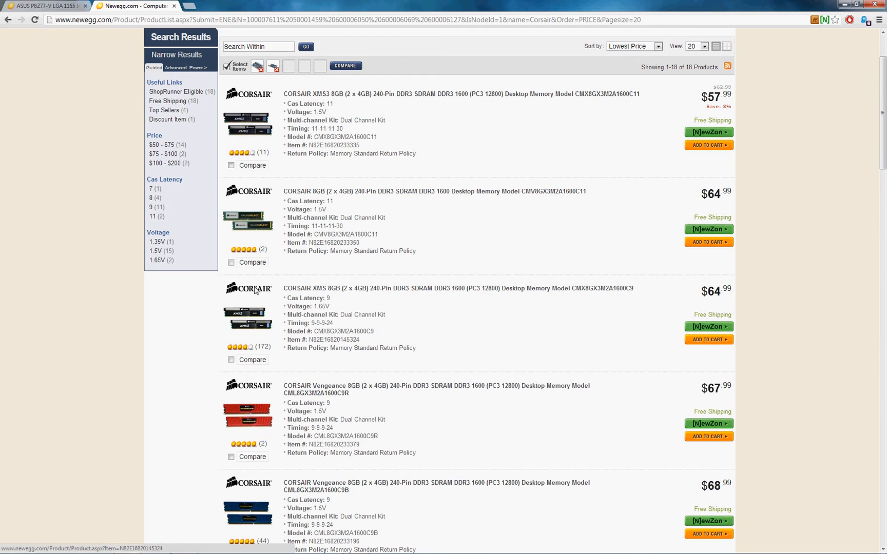
pyautogui.scroll(-3)
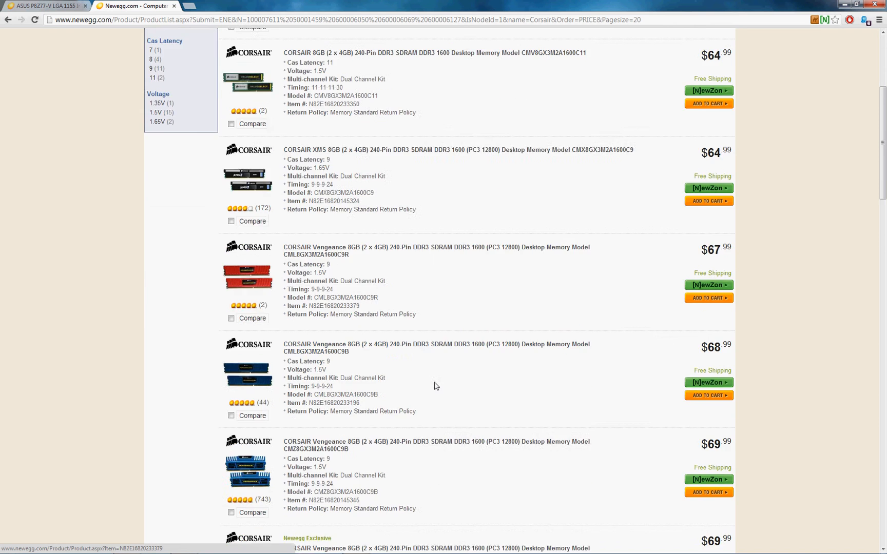
pyautogui.scroll(-3)
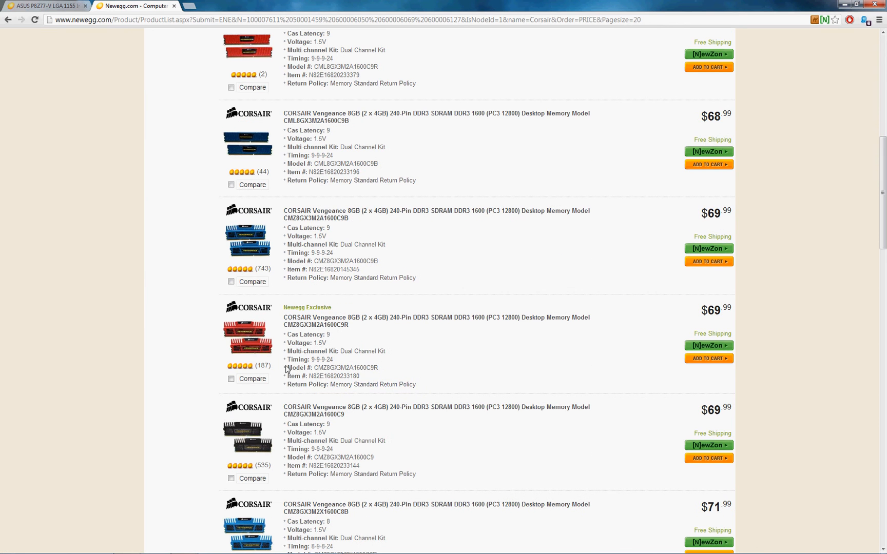
pyautogui.moveTo(377, 335)
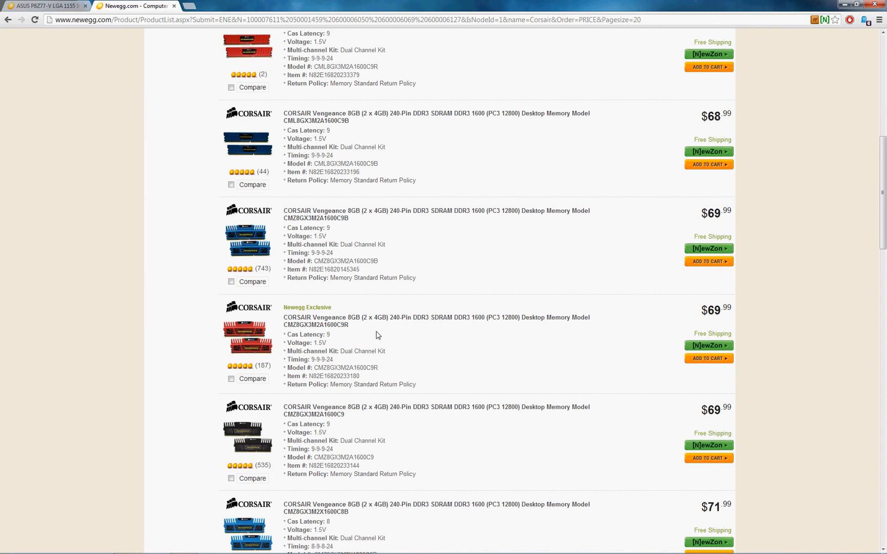
pyautogui.scroll(3)
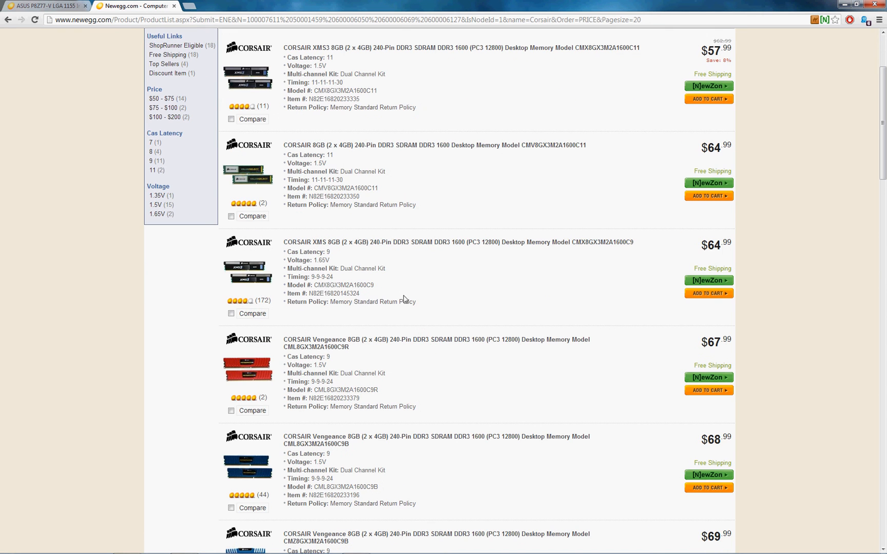
pyautogui.moveTo(305, 351)
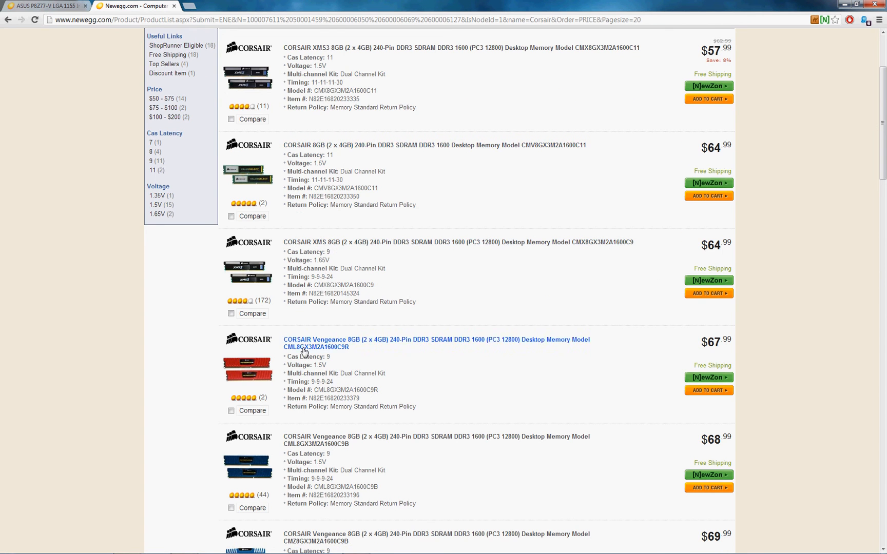
pyautogui.scroll(-3)
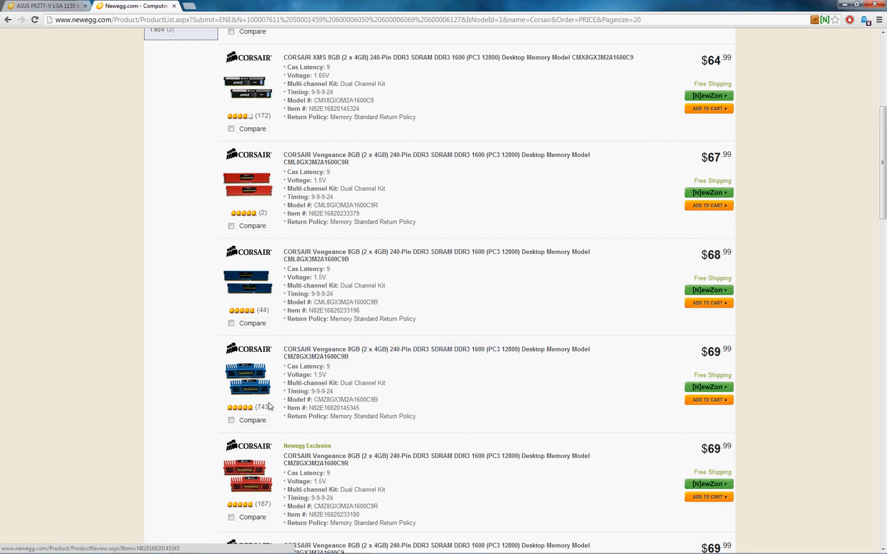
pyautogui.moveTo(259, 409)
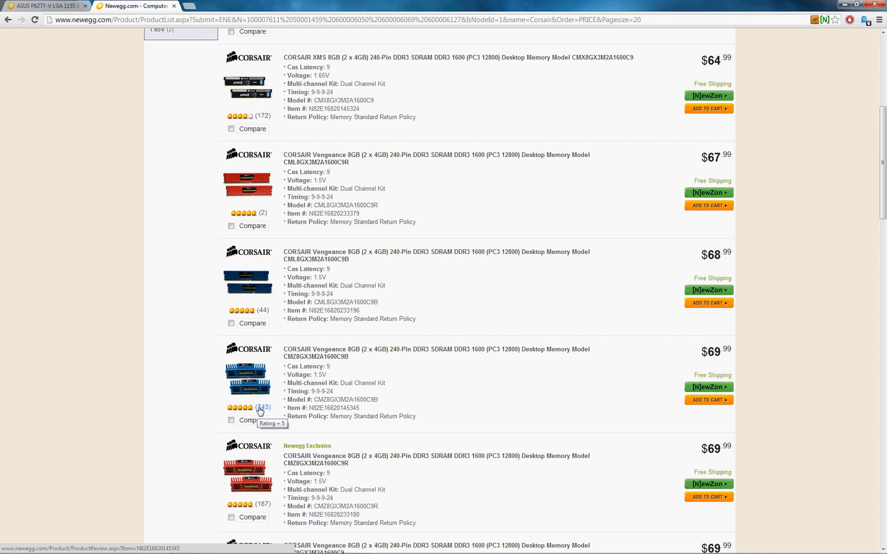
pyautogui.moveTo(263, 214)
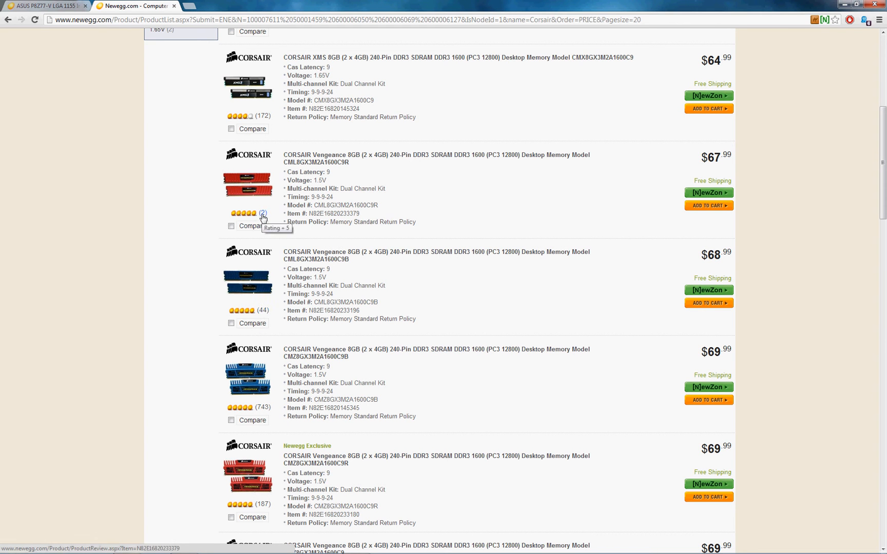
pyautogui.moveTo(309, 349)
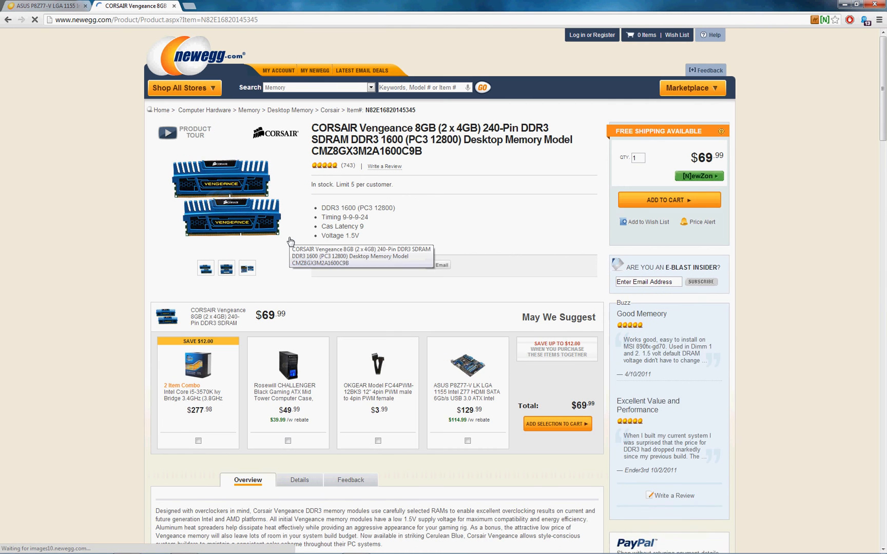
# - Switch the CMZ8GX3M2A1600C9B product page to its Feedback tab of 743 customer reviews
pyautogui.scroll(-3)
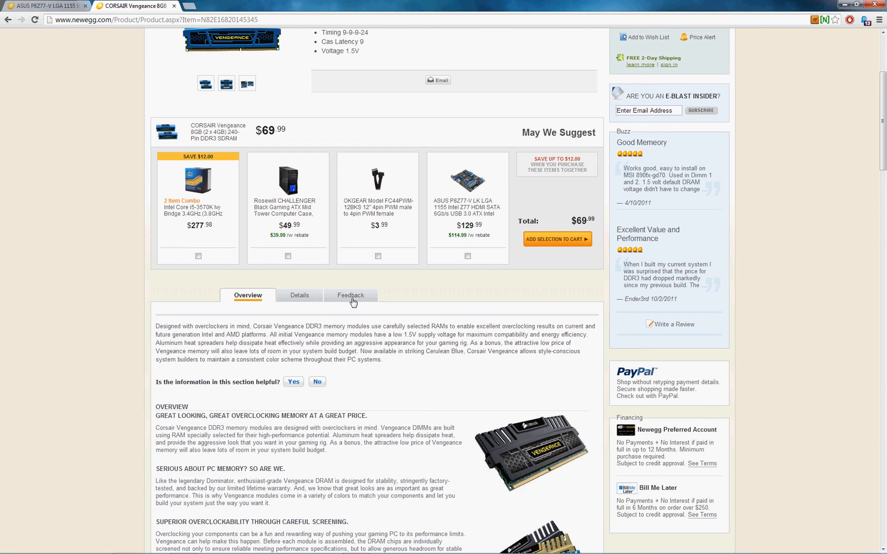
pyautogui.click(350, 296)
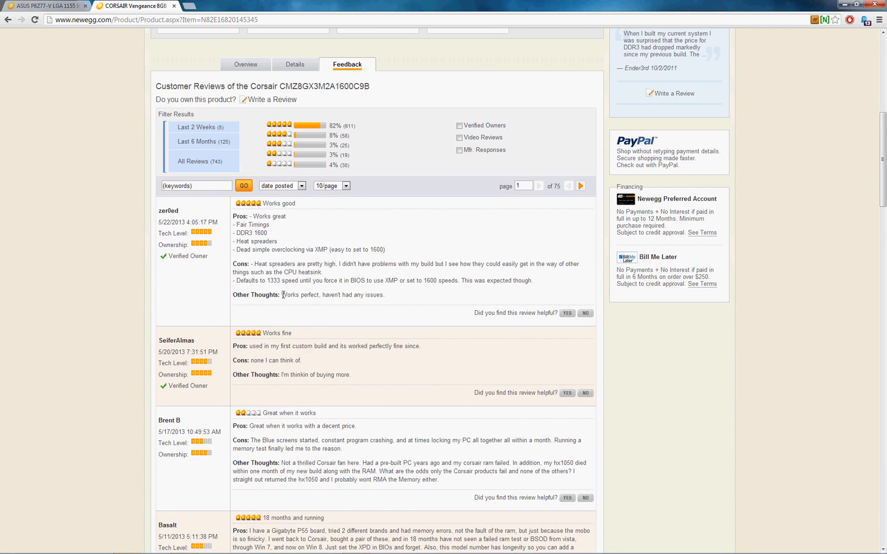
pyautogui.scroll(3)
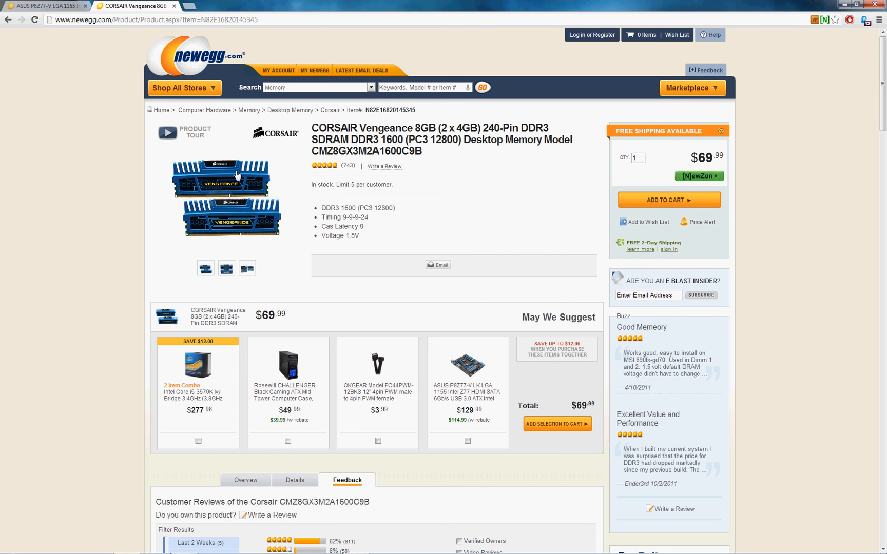
pyautogui.moveTo(175, 192)
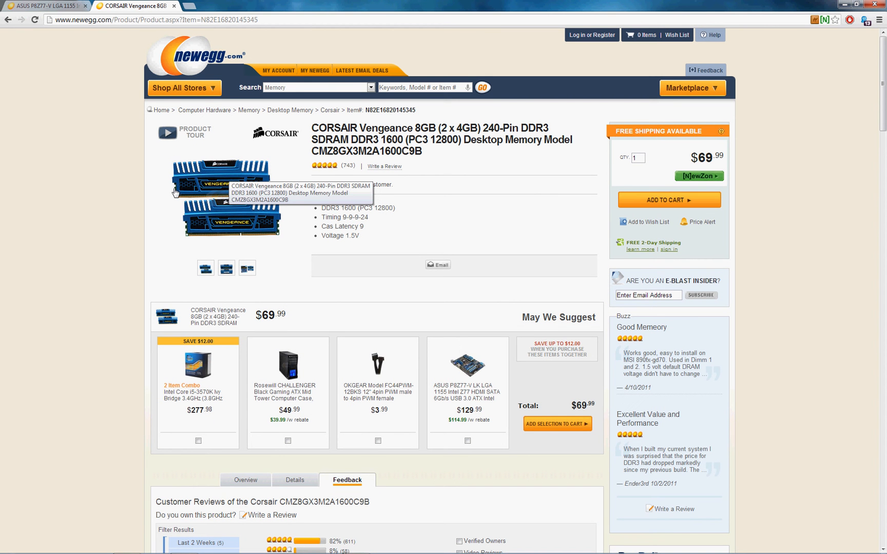
pyautogui.moveTo(147, 212)
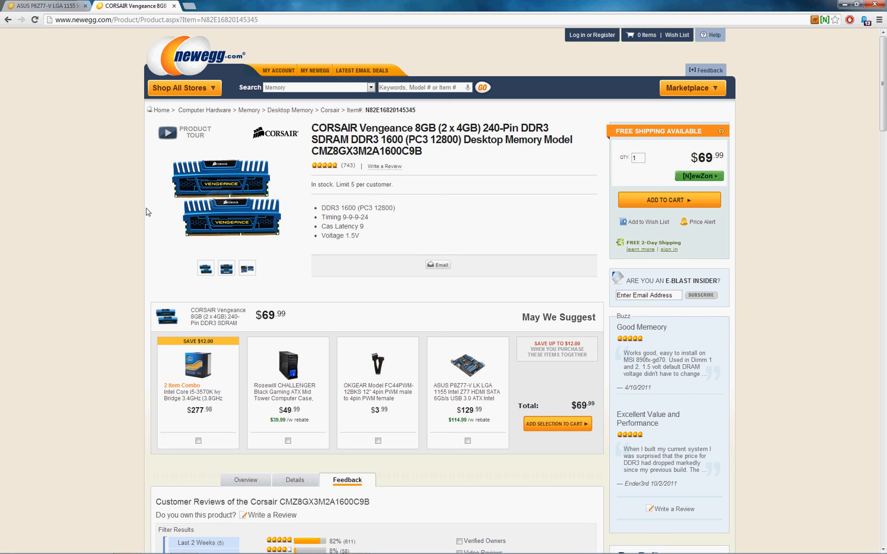
pyautogui.moveTo(152, 169)
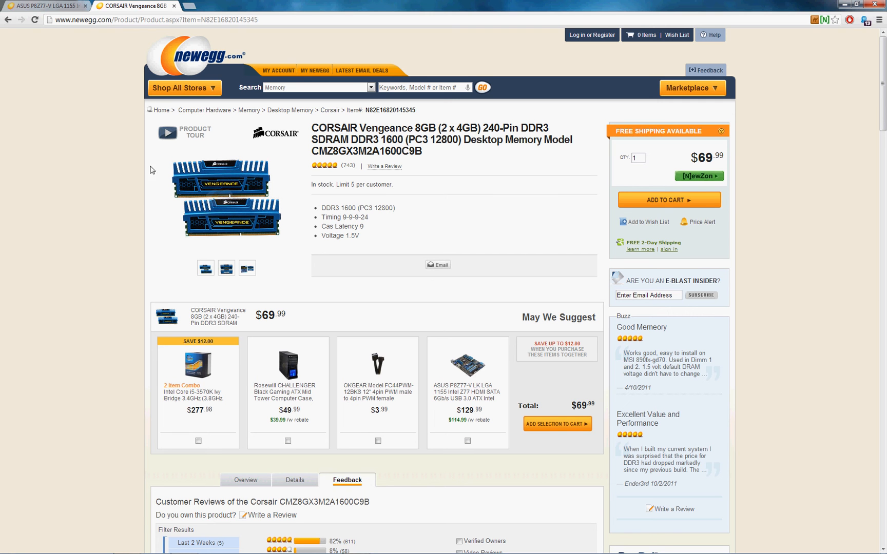
pyautogui.moveTo(96, 191)
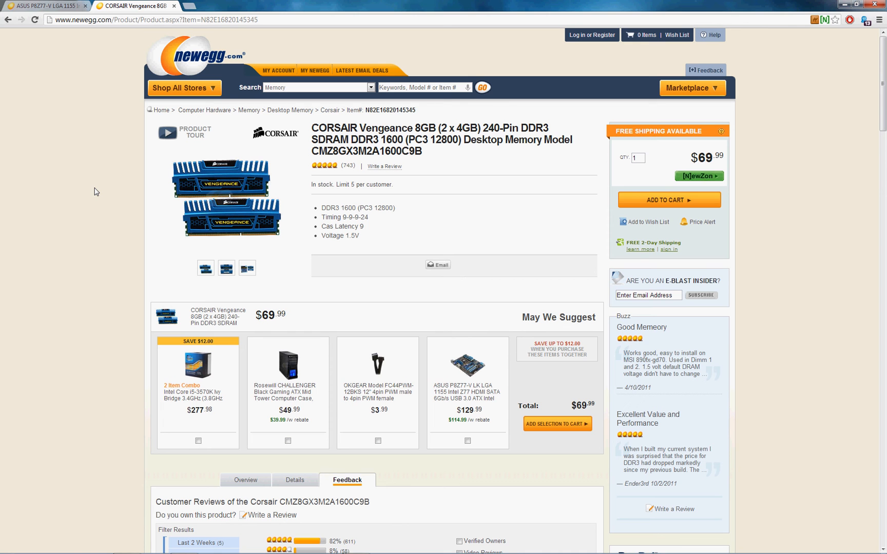
pyautogui.moveTo(62, 85)
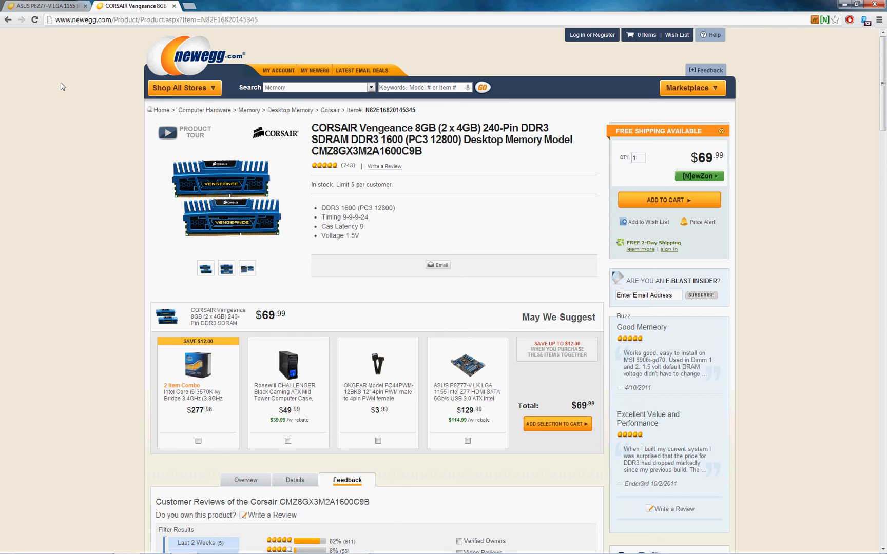
pyautogui.moveTo(55, 98)
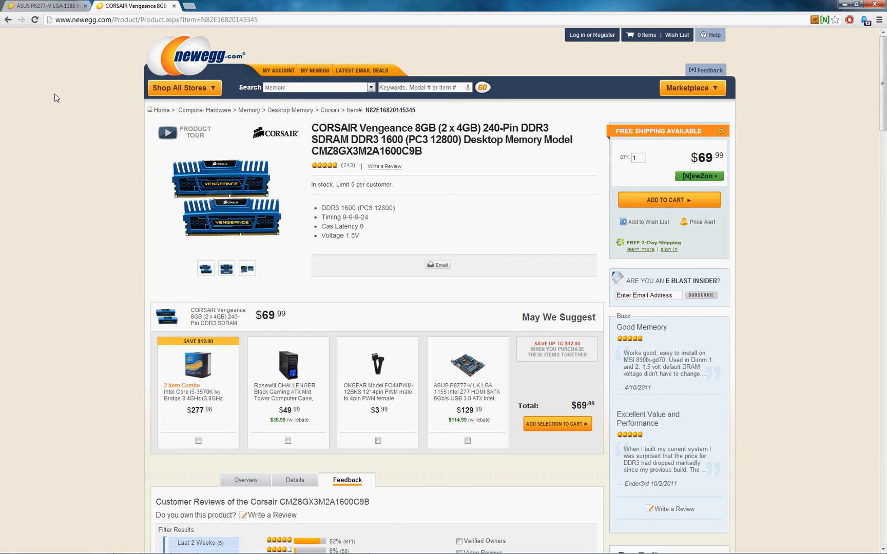
pyautogui.moveTo(150, 169)
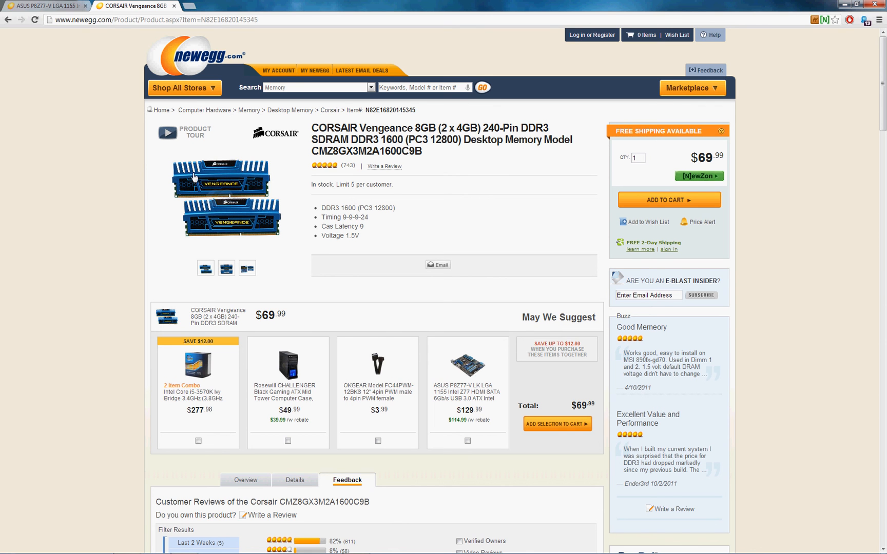
pyautogui.doubleClick(407, 151)
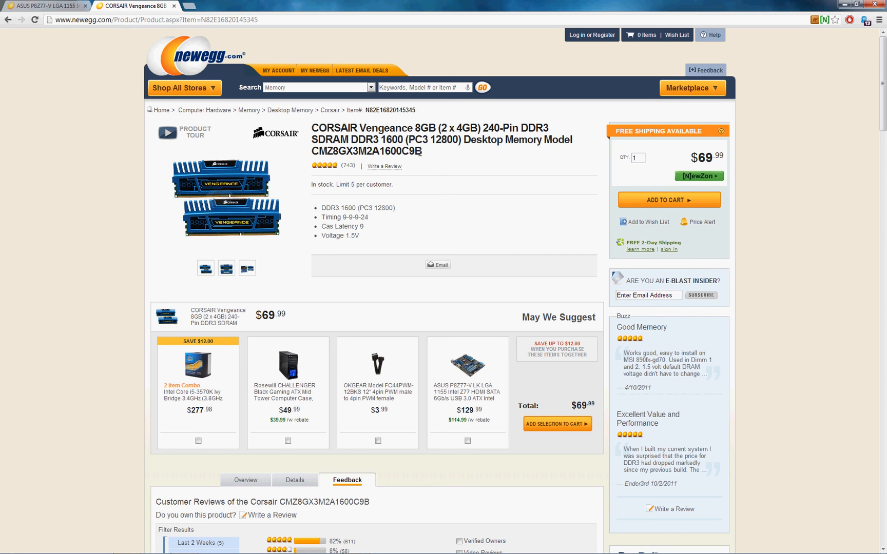
pyautogui.moveTo(429, 156)
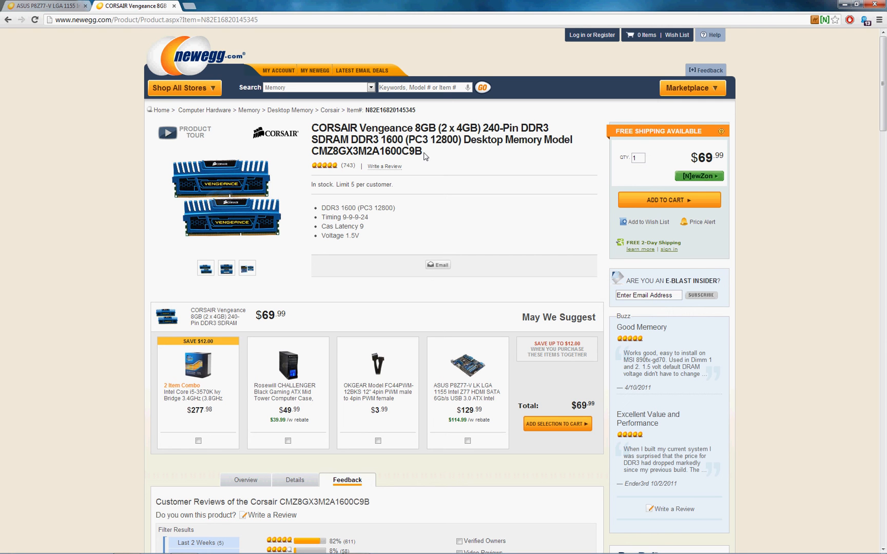
pyautogui.moveTo(410, 175)
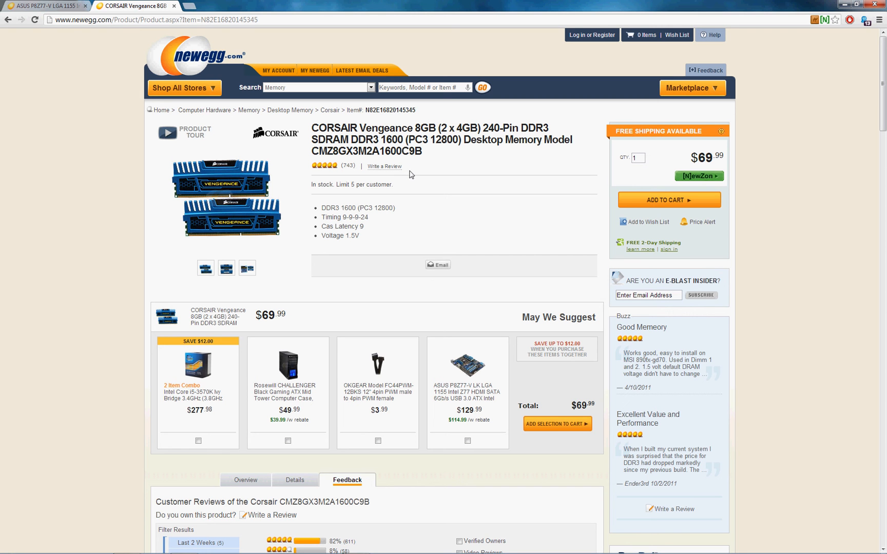
pyautogui.moveTo(405, 153)
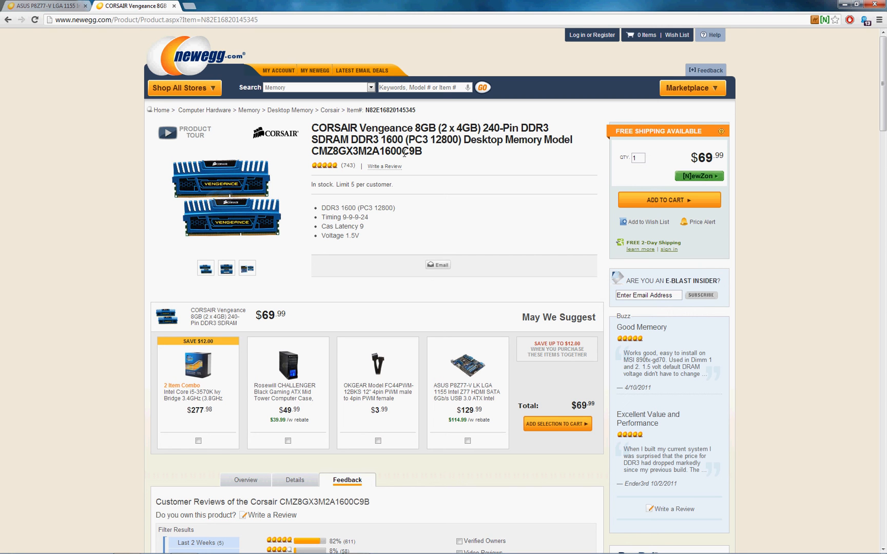